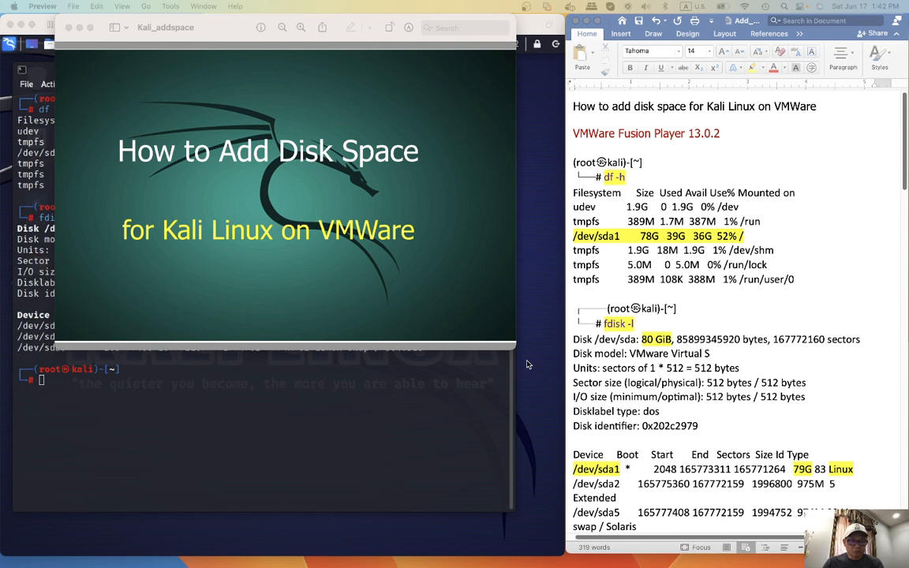
{"action": "mouse_move", "coordinate": [508, 351]}
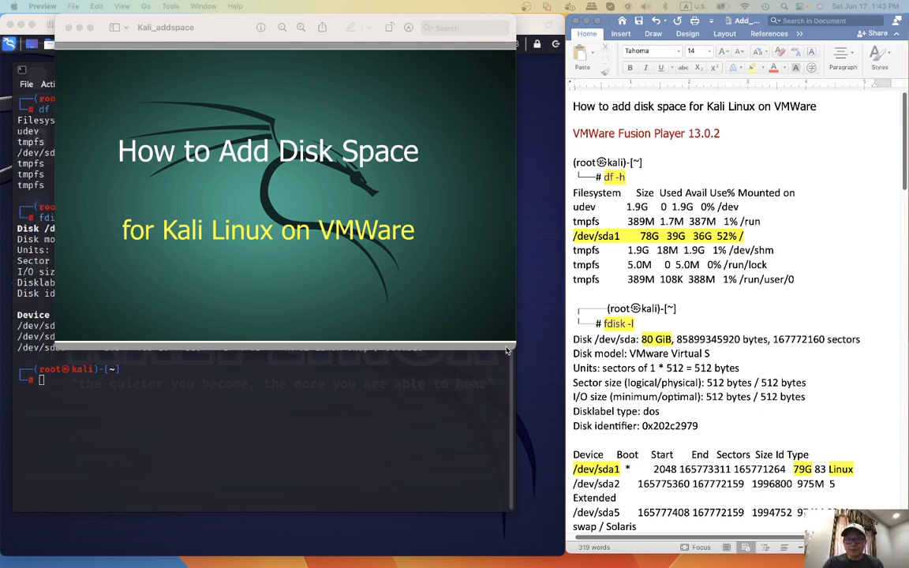
{"action": "mouse_move", "coordinate": [224, 254]}
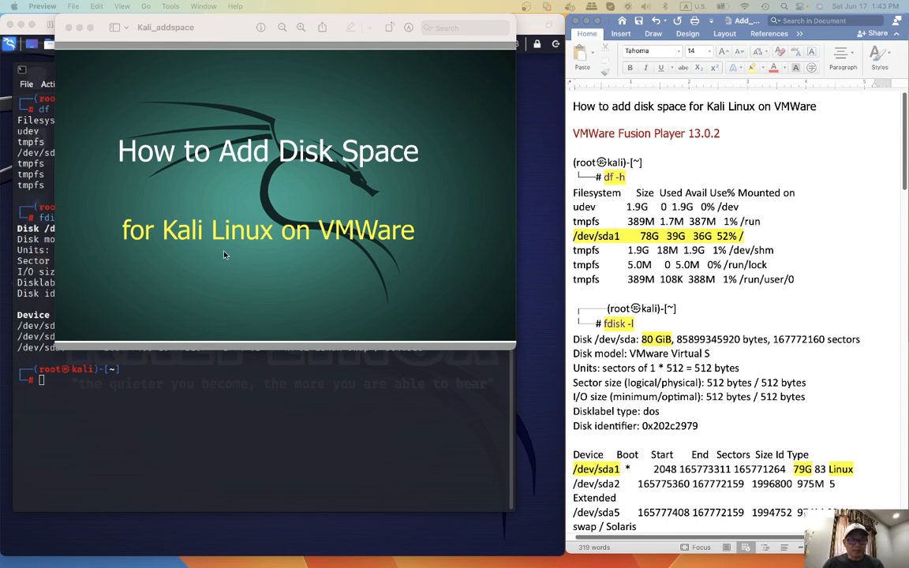
{"action": "mouse_move", "coordinate": [82, 28]}
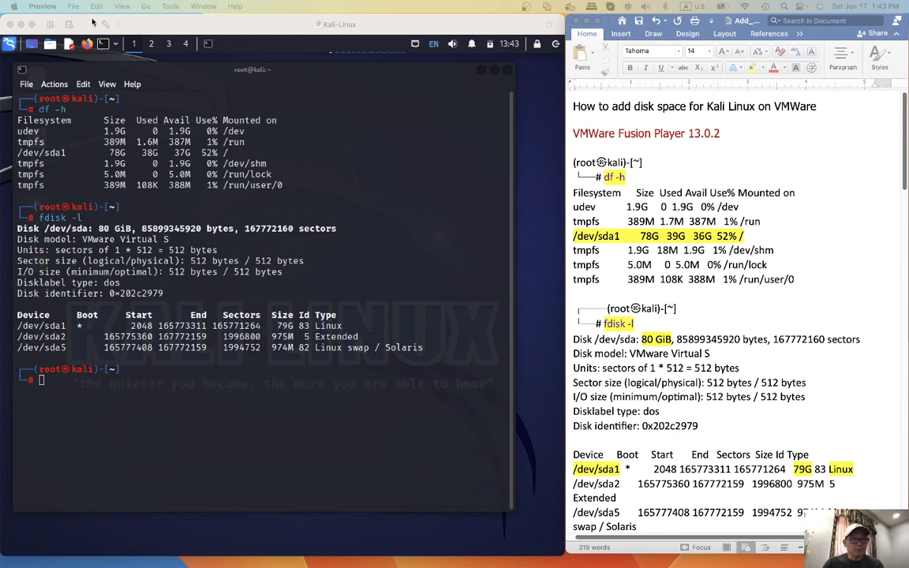
Check the installed VMware Fusion version from the About window and dismiss it
{"action": "left_click", "coordinate": [55, 6]}
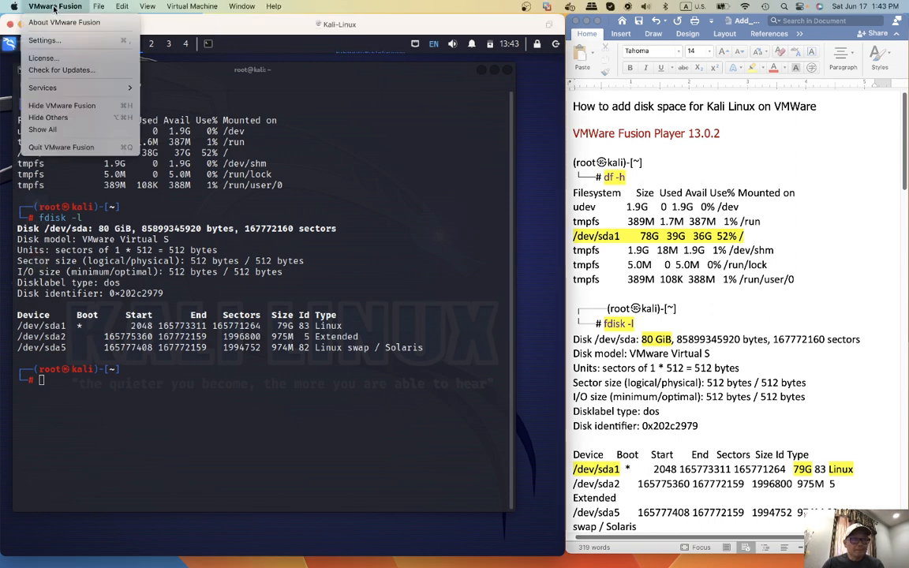
{"action": "left_click", "coordinate": [63, 22]}
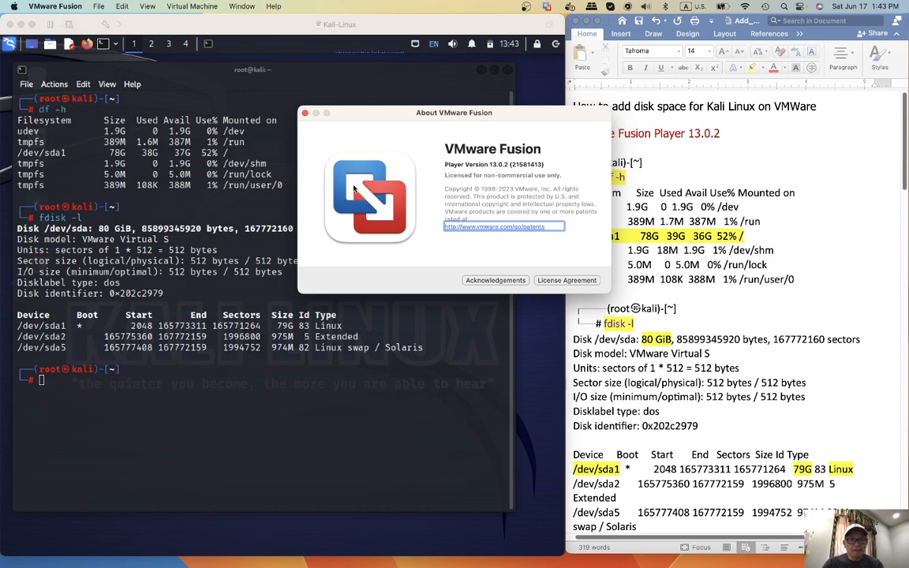
{"action": "mouse_move", "coordinate": [513, 176]}
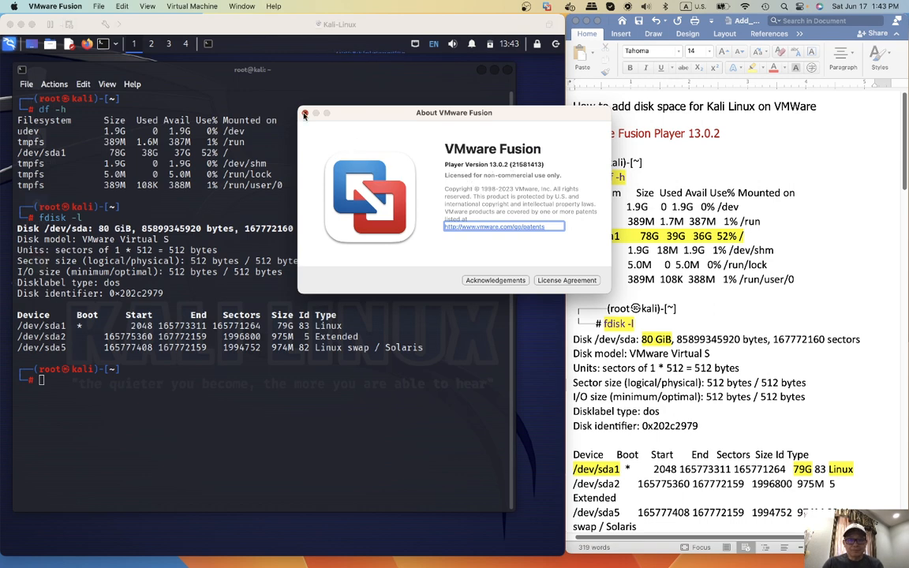
{"action": "left_click", "coordinate": [306, 114]}
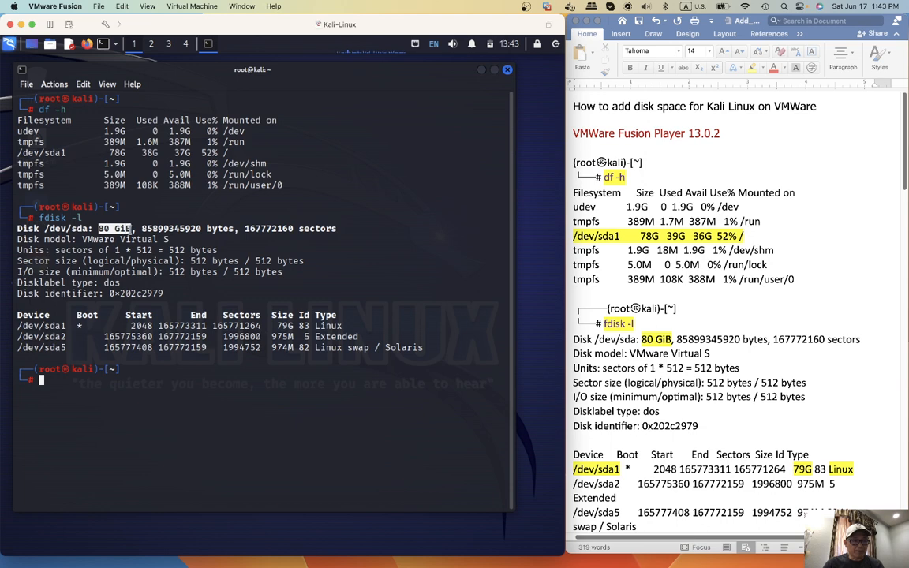
{"action": "mouse_move", "coordinate": [663, 304]}
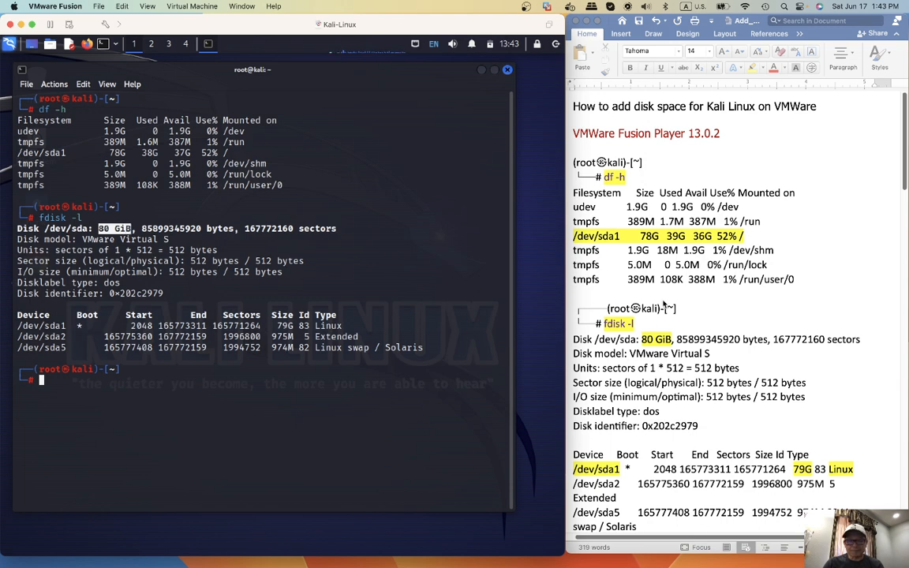
Scroll the Word guide down to the numbered steps under 80 GB > 90 GB
{"action": "scroll", "scroll_direction": "down", "scroll_amount": 3}
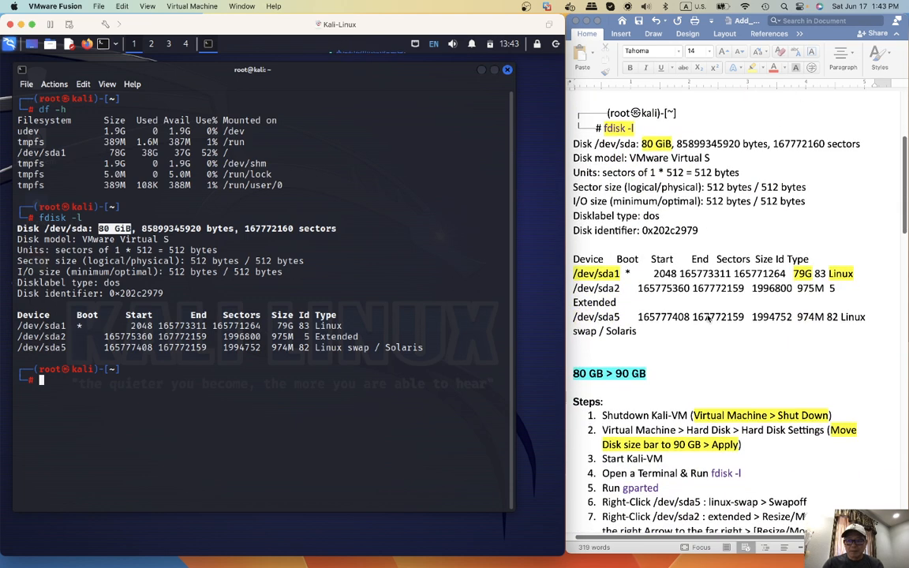
{"action": "scroll", "scroll_direction": "down", "scroll_amount": 3}
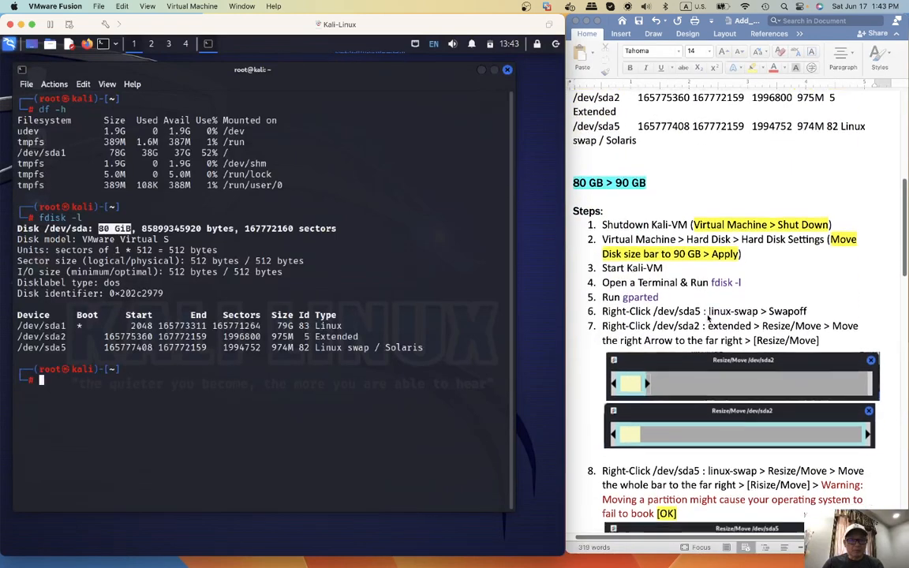
{"action": "scroll", "scroll_direction": "down", "scroll_amount": 3}
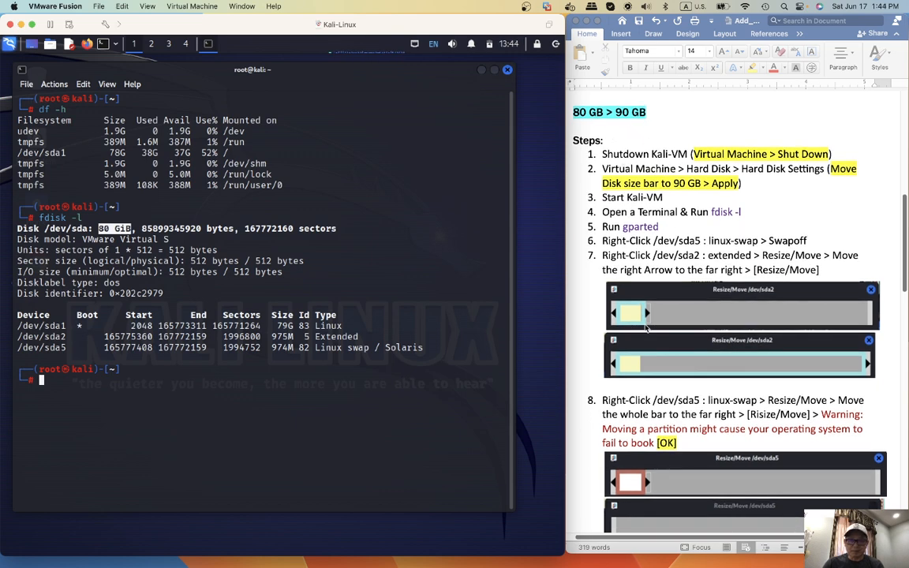
{"action": "scroll", "scroll_direction": "down", "scroll_amount": 3}
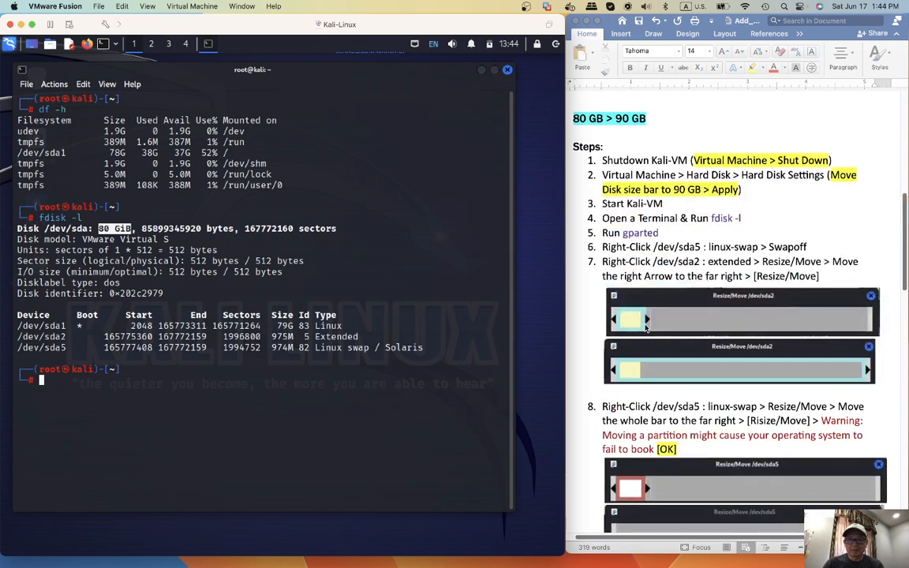
{"action": "scroll", "scroll_direction": "down", "scroll_amount": 3}
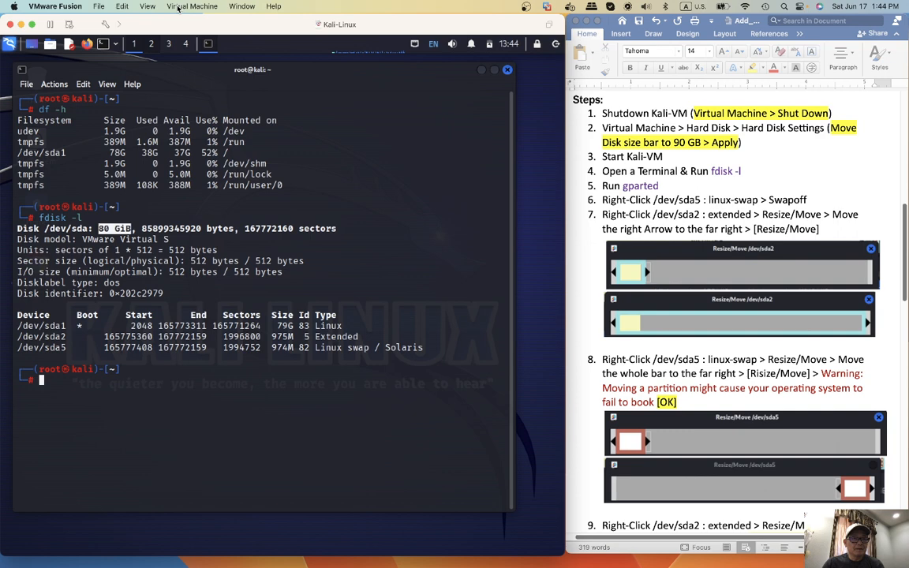
Shut down the Kali Linux VM via Virtual Machine > Shut Down and confirm
{"action": "left_click", "coordinate": [193, 7]}
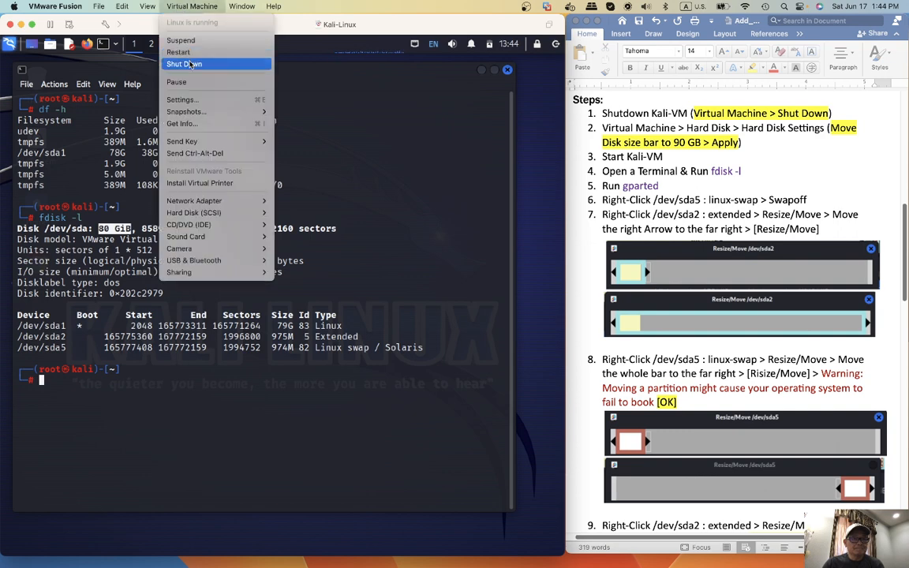
{"action": "left_click", "coordinate": [183, 63]}
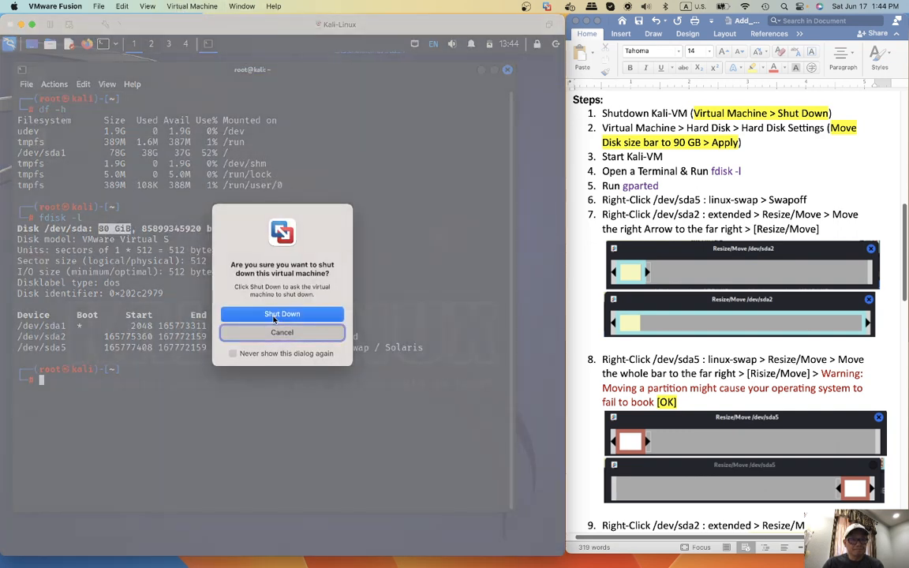
{"action": "left_click", "coordinate": [281, 314]}
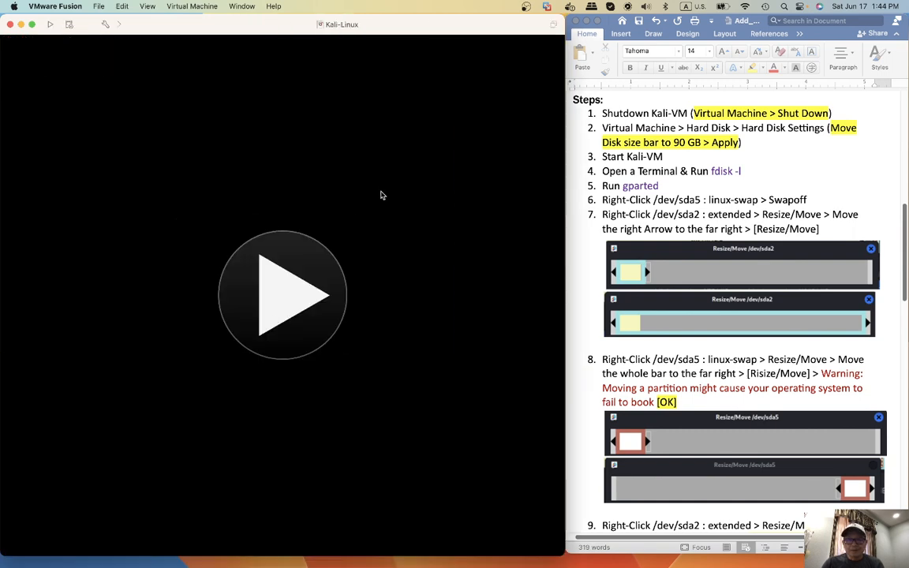
In Hard Disk (SCSI) settings, raise the Kali disk size slider from 80 GB to 90 GB
{"action": "left_click", "coordinate": [192, 6]}
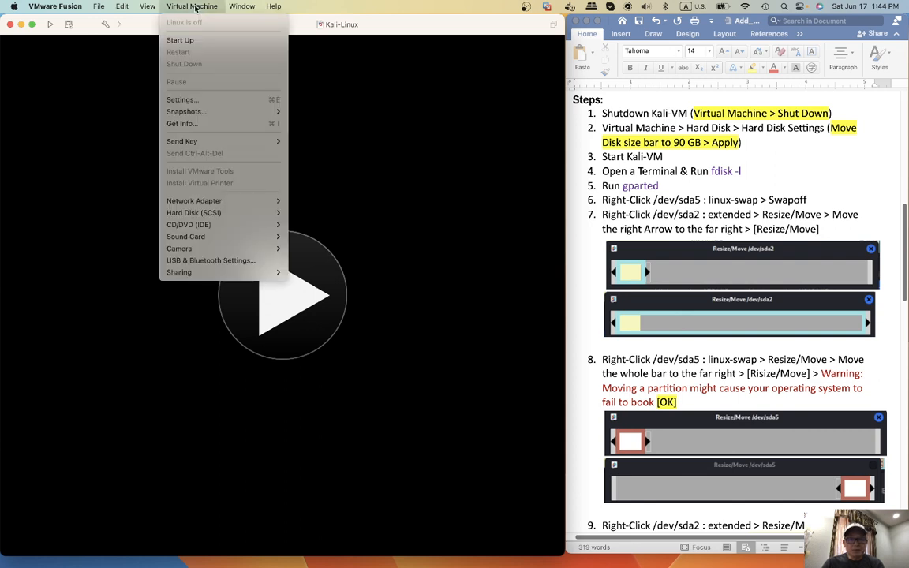
{"action": "mouse_move", "coordinate": [208, 183]}
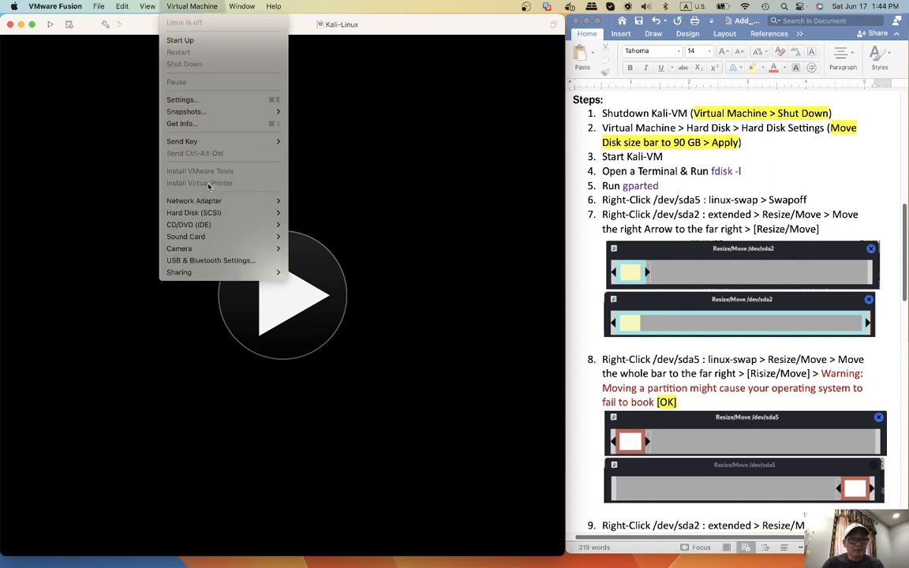
{"action": "mouse_move", "coordinate": [193, 211]}
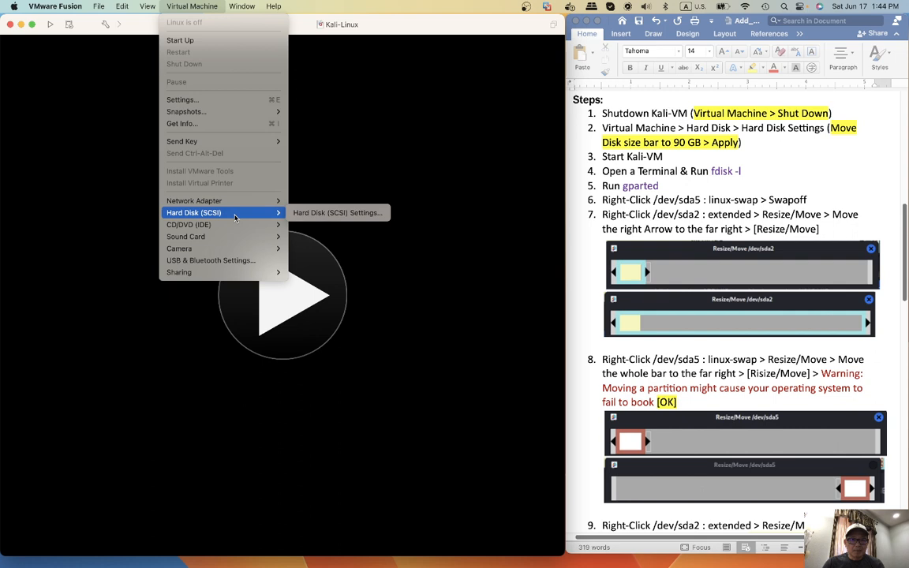
{"action": "left_click", "coordinate": [337, 212]}
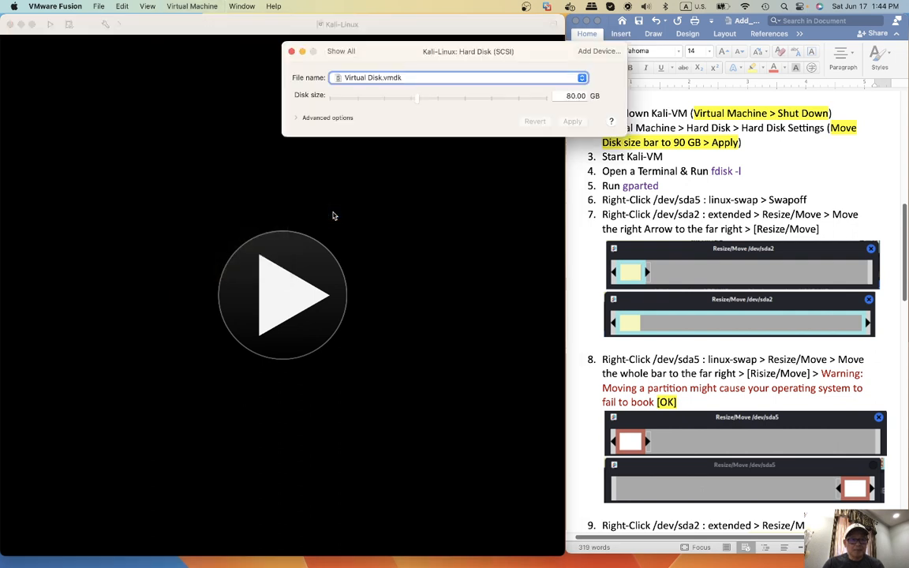
{"action": "mouse_move", "coordinate": [413, 109]}
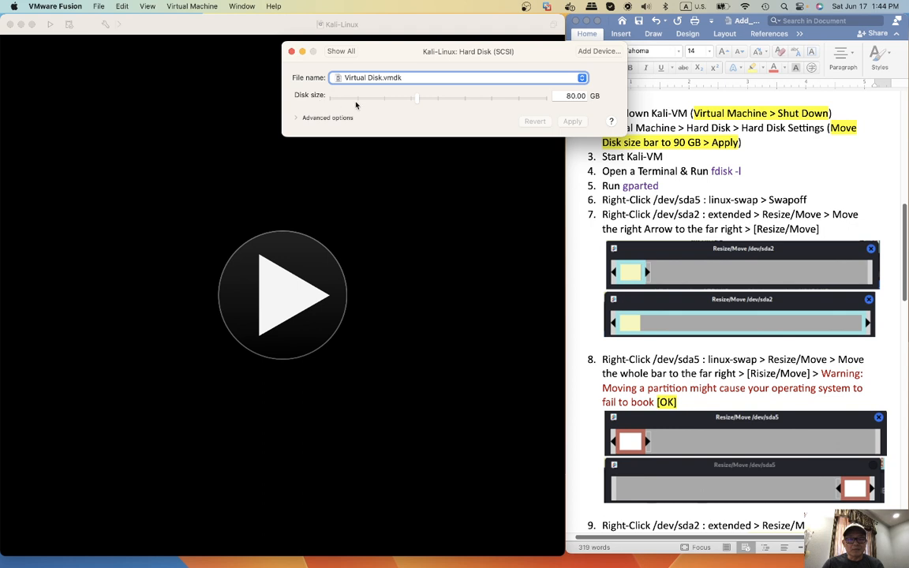
{"action": "mouse_move", "coordinate": [426, 108]}
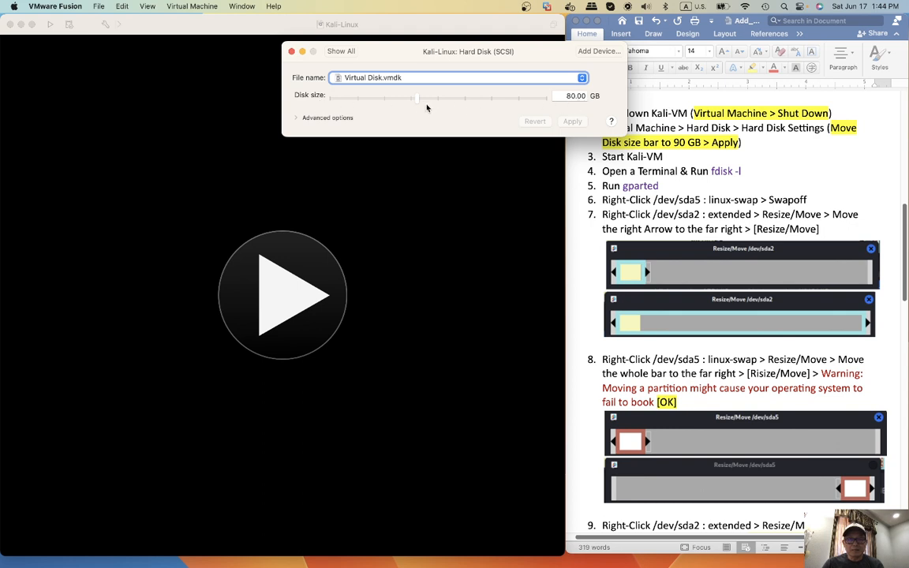
{"action": "left_click_drag", "start_coordinate": [414, 98], "coordinate": [420, 98]}
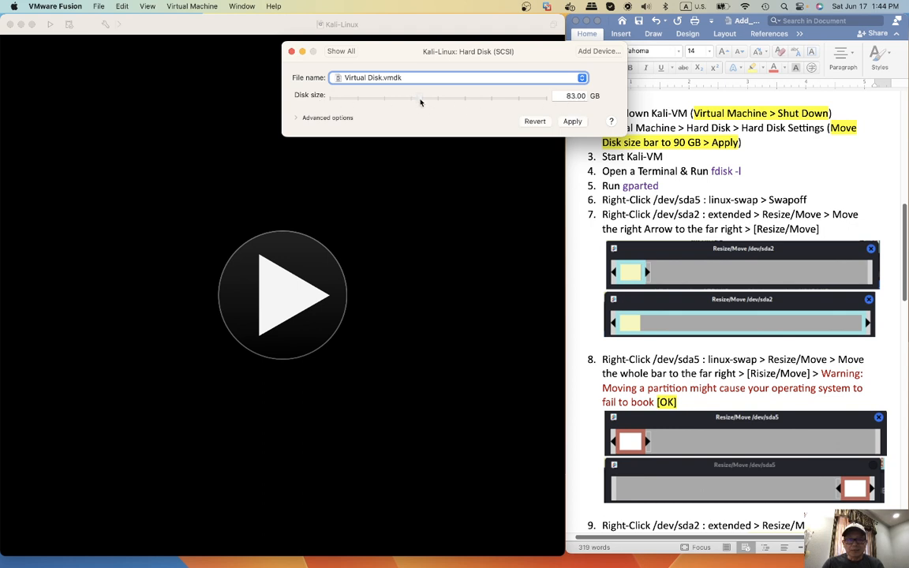
{"action": "left_click_drag", "start_coordinate": [410, 98], "coordinate": [425, 98]}
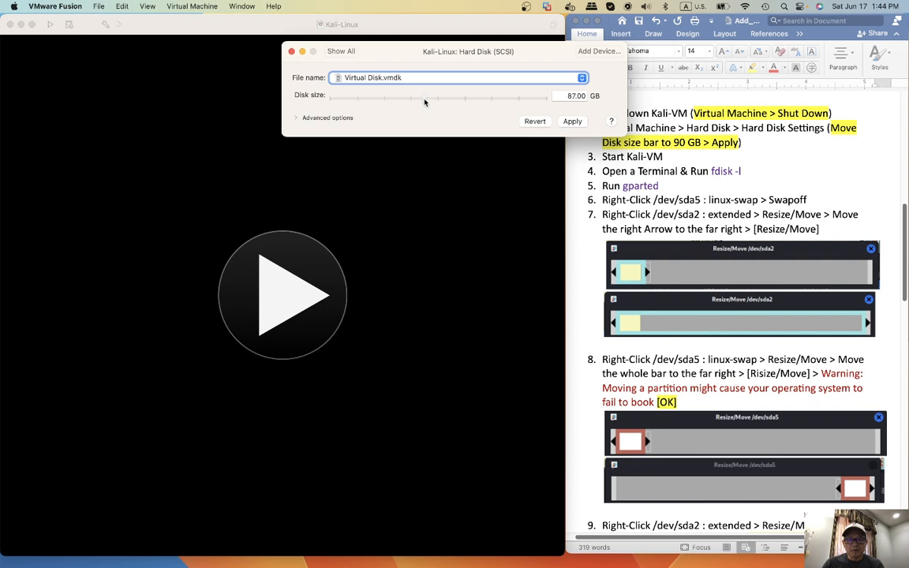
{"action": "left_click_drag", "start_coordinate": [411, 96], "coordinate": [430, 96]}
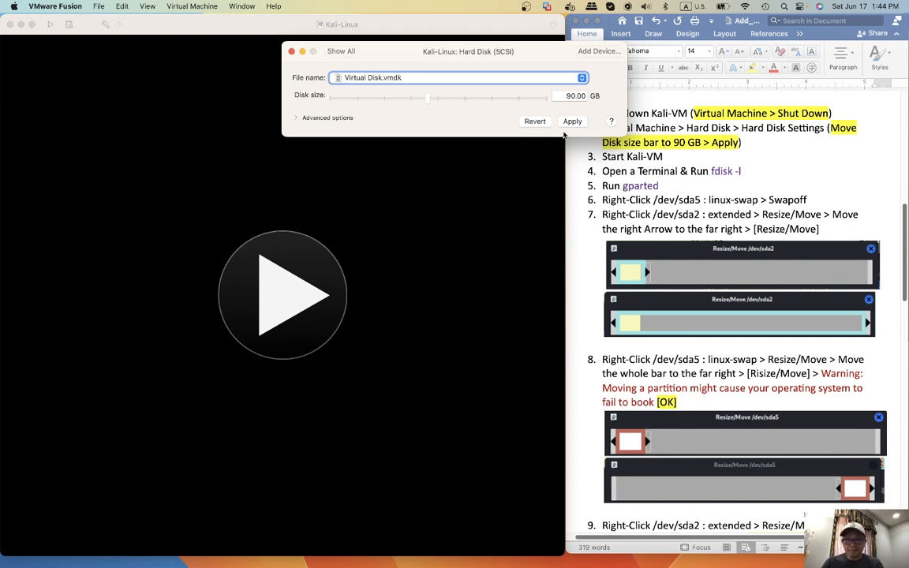
Apply the 90 GB size, acknowledge the resize success message, and close the settings
{"action": "left_click", "coordinate": [571, 120]}
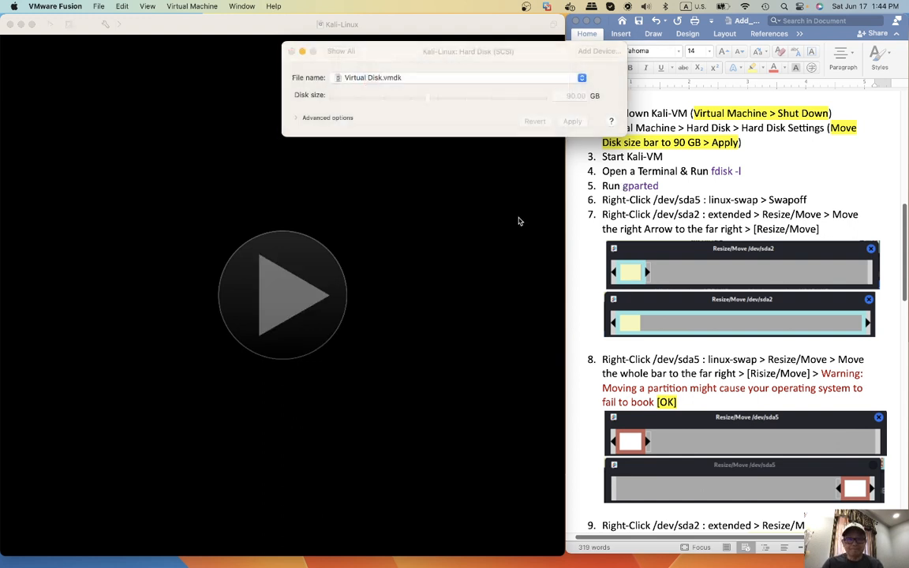
{"action": "left_click", "coordinate": [571, 120]}
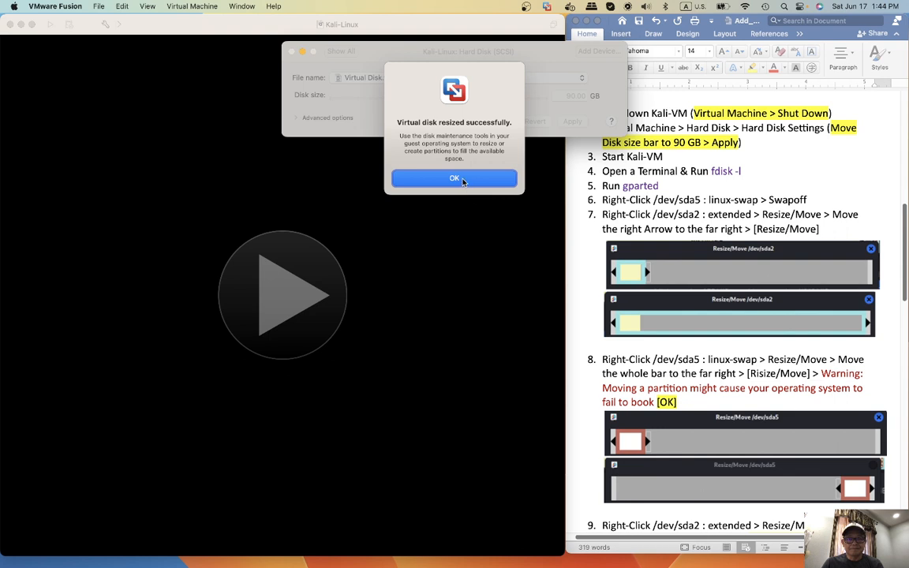
{"action": "left_click", "coordinate": [455, 177]}
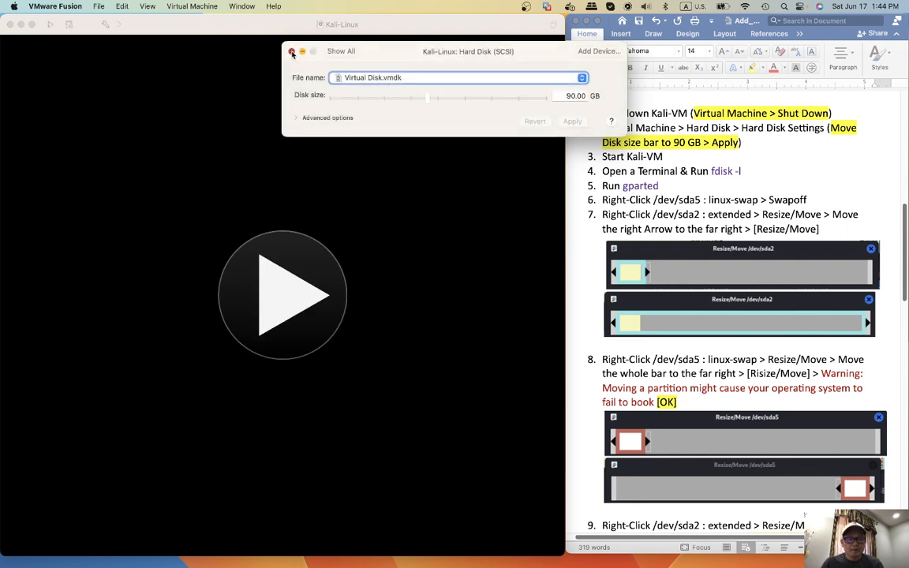
{"action": "left_click", "coordinate": [292, 51]}
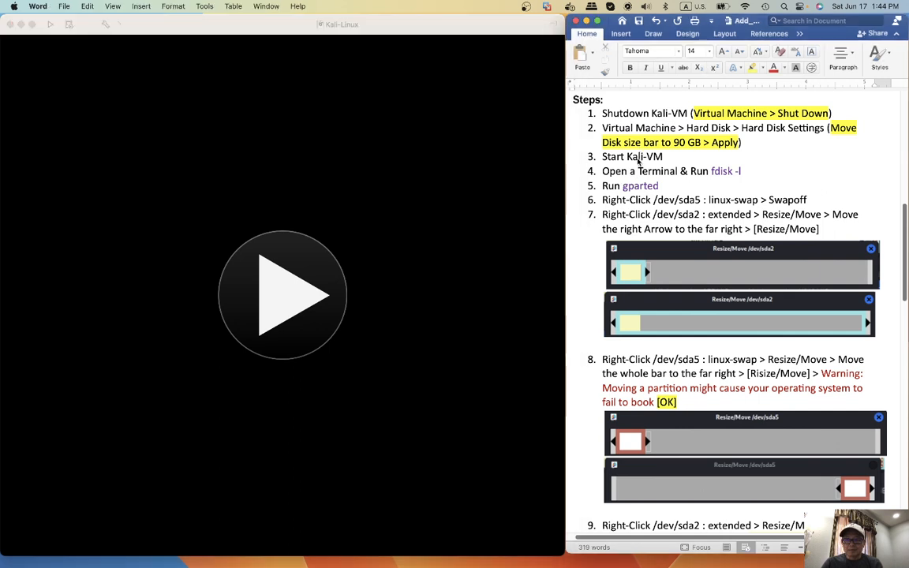
{"action": "mouse_move", "coordinate": [202, 114]}
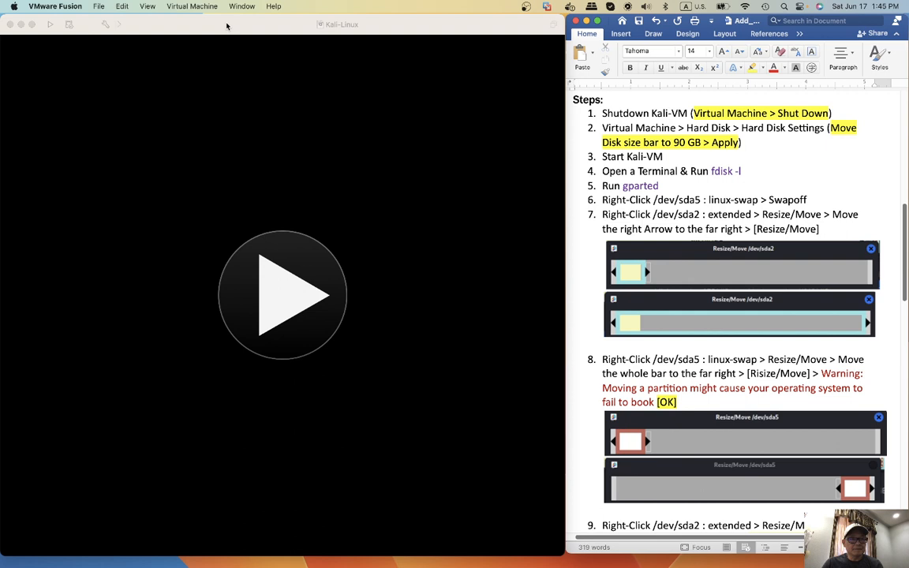
Start the Kali Linux VM and let it boot through GRUB to the login screen
{"action": "left_click", "coordinate": [193, 7]}
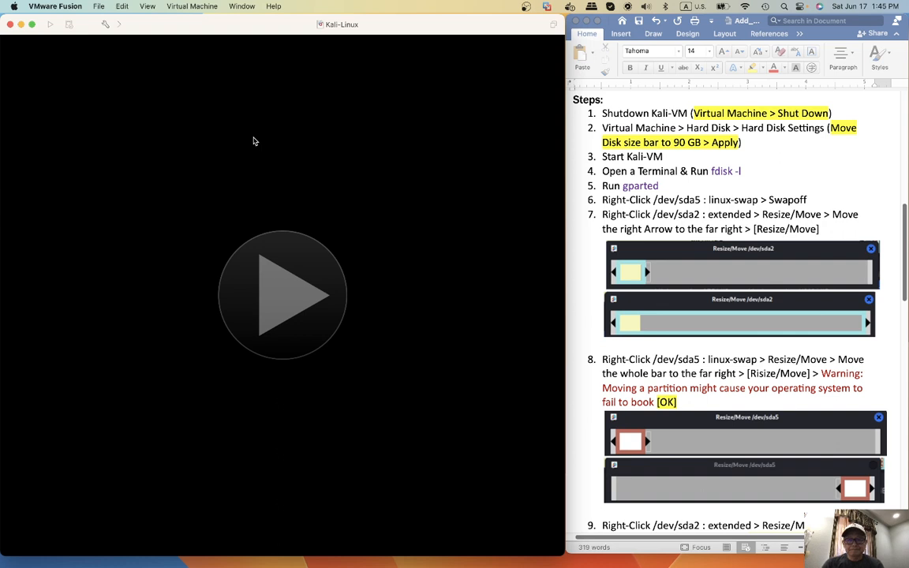
{"action": "left_click", "coordinate": [281, 295]}
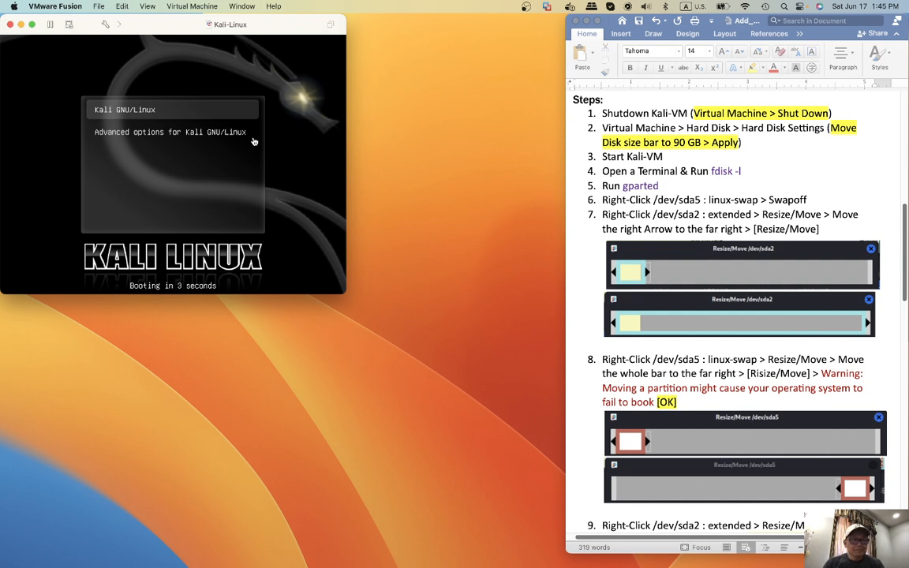
{"action": "mouse_move", "coordinate": [292, 237]}
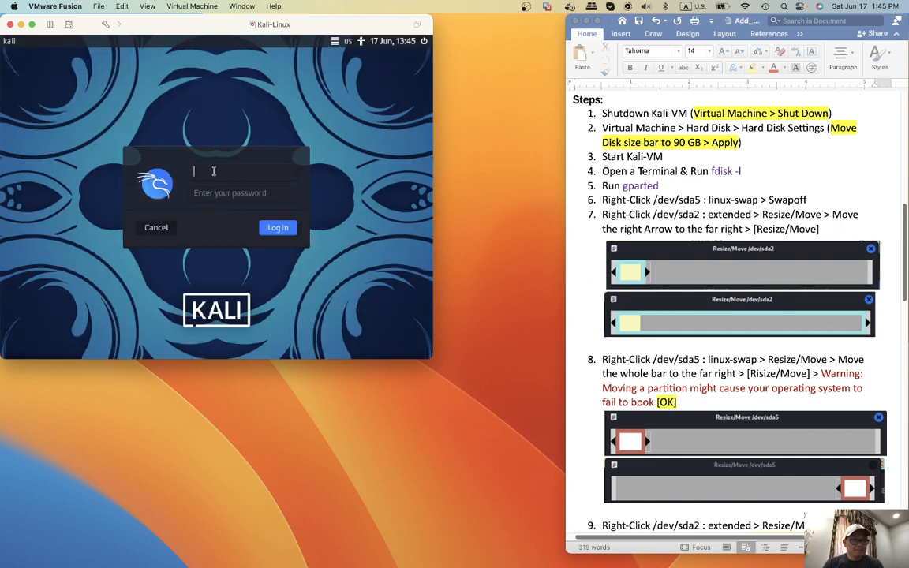
Log in to Kali as root with the password and reach the desktop terminal
{"action": "type", "text": "root"}
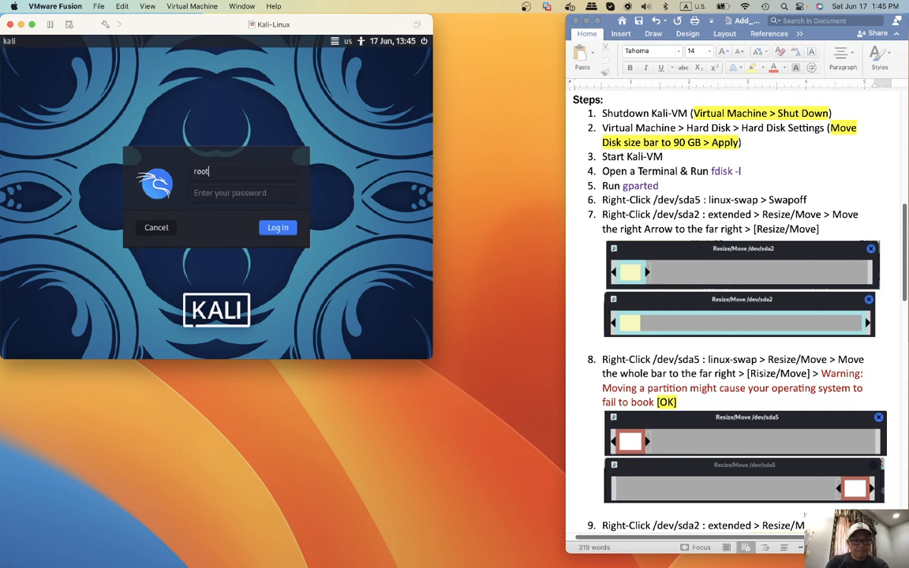
{"action": "left_click", "coordinate": [230, 192]}
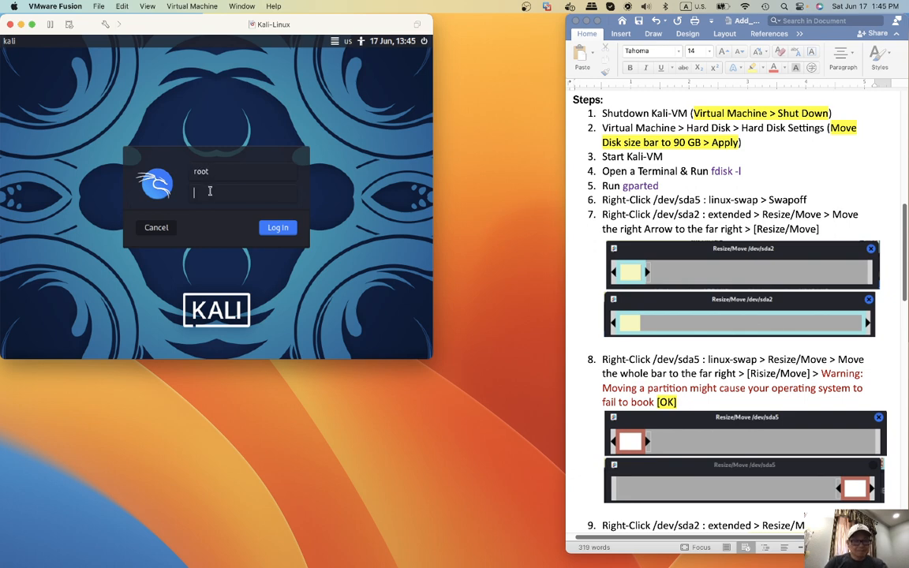
{"action": "type", "text": "password"}
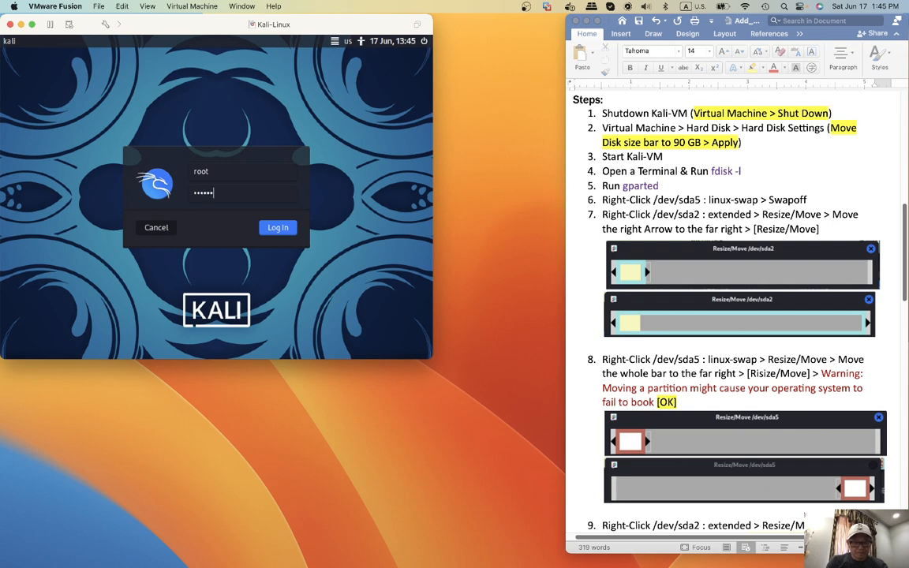
{"action": "left_click", "coordinate": [278, 227]}
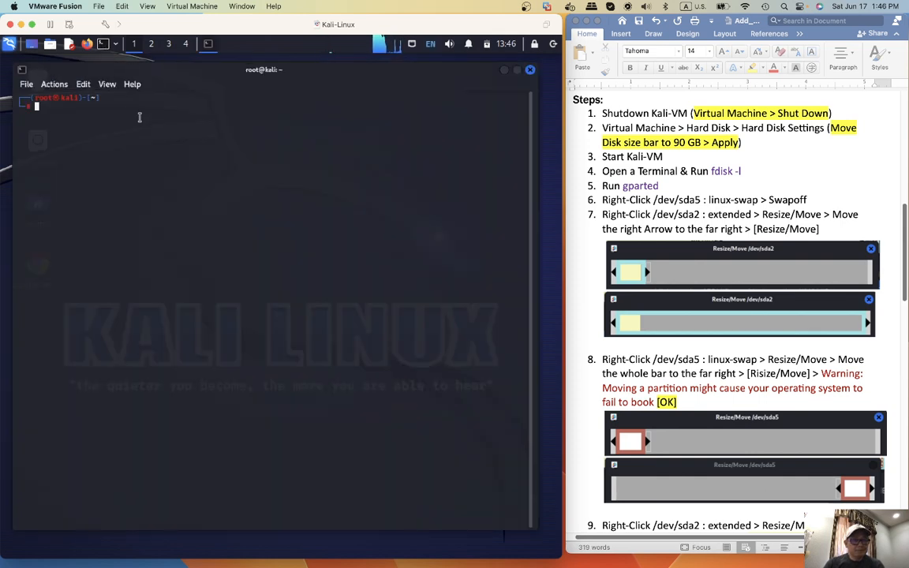
{"action": "mouse_move", "coordinate": [193, 145]}
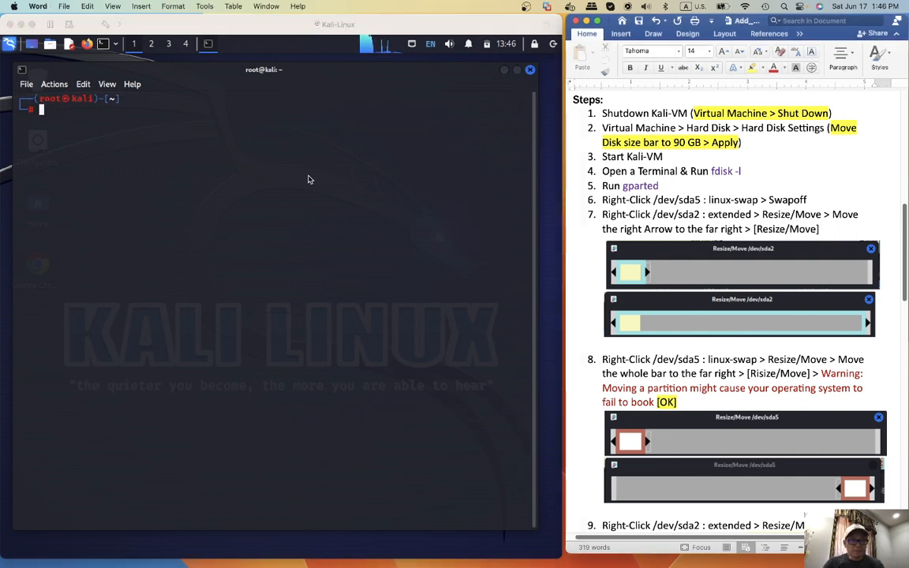
Run fdisk -l, confirming /dev/sda is 90 GiB while /dev/sda1 is still 79G
{"action": "type", "text": "fdisk -l"}
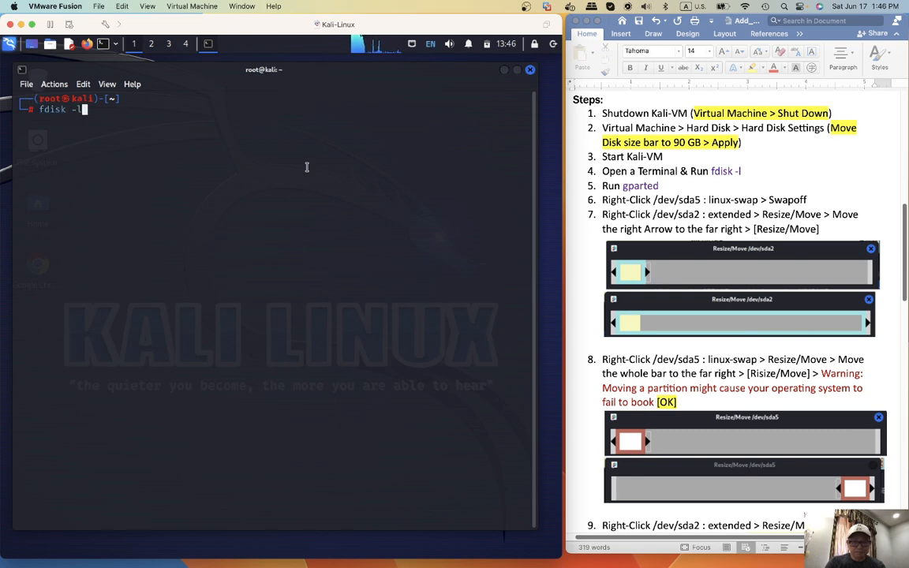
{"action": "key", "text": "Return"}
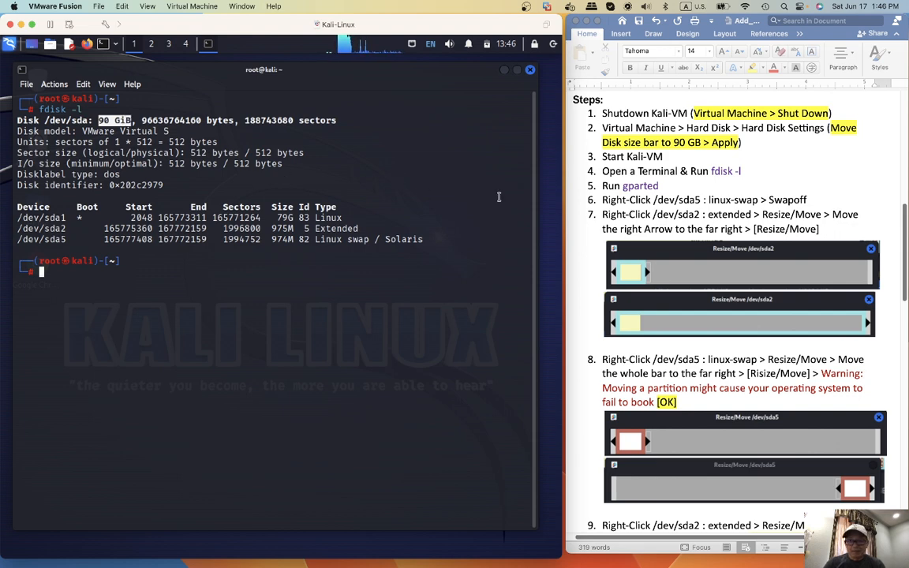
{"action": "scroll", "scroll_direction": "down", "scroll_amount": 3}
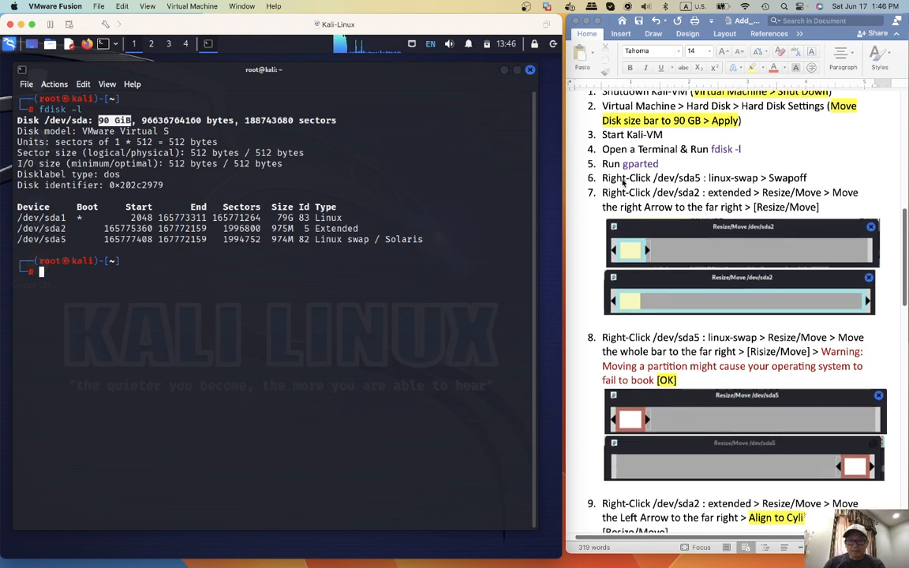
{"action": "scroll", "scroll_direction": "down", "scroll_amount": 3}
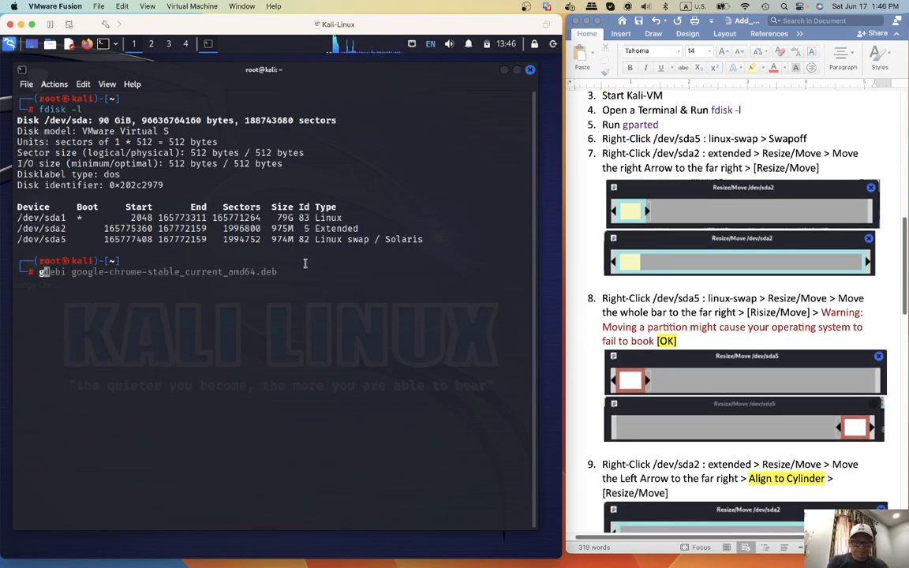
Launch gparted and turn off swap on the /dev/sda5 linux-swap partition
{"action": "type", "text": "gparted"}
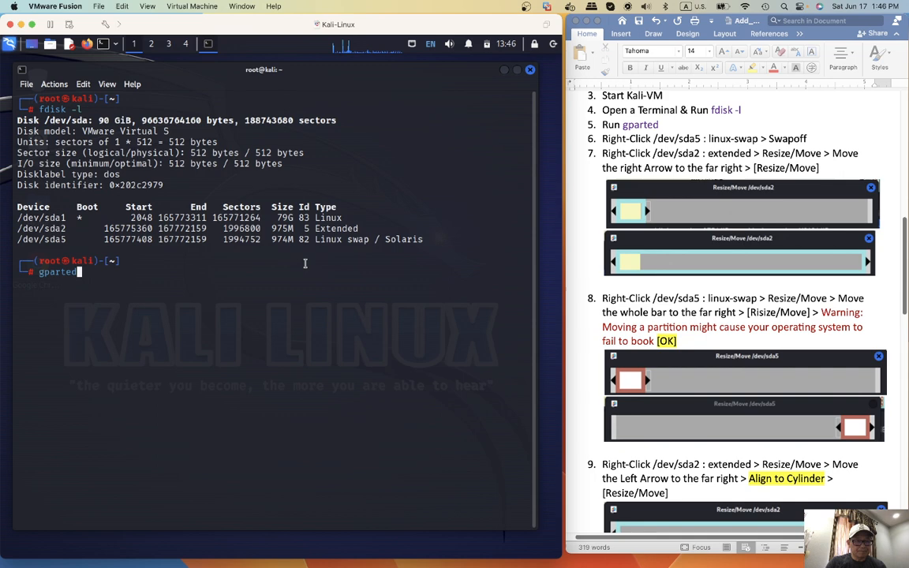
{"action": "key", "text": "Return"}
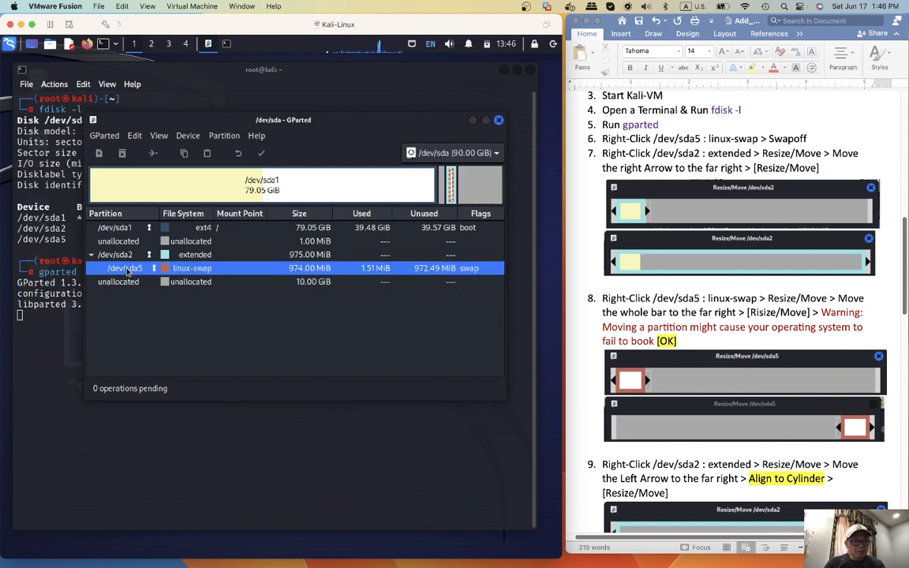
{"action": "right_click", "coordinate": [126, 268]}
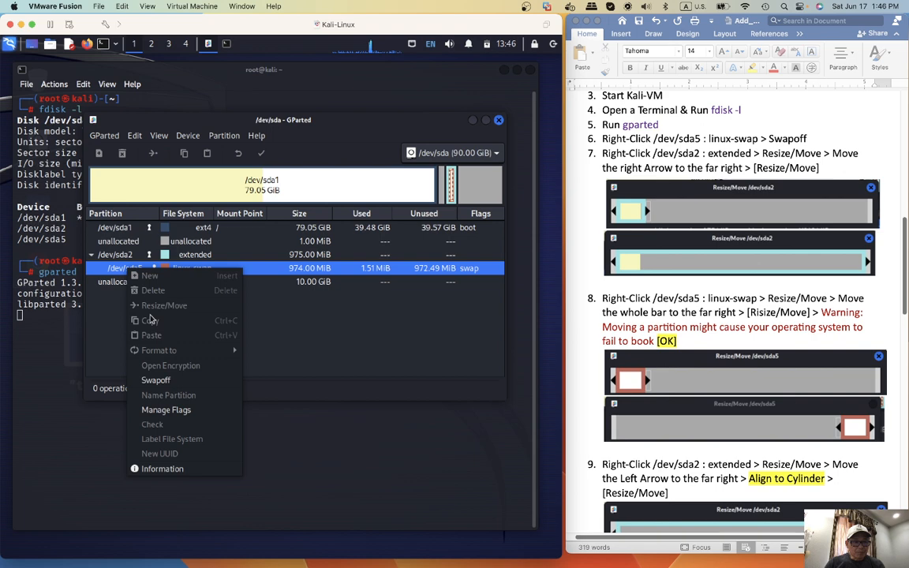
{"action": "left_click", "coordinate": [155, 380]}
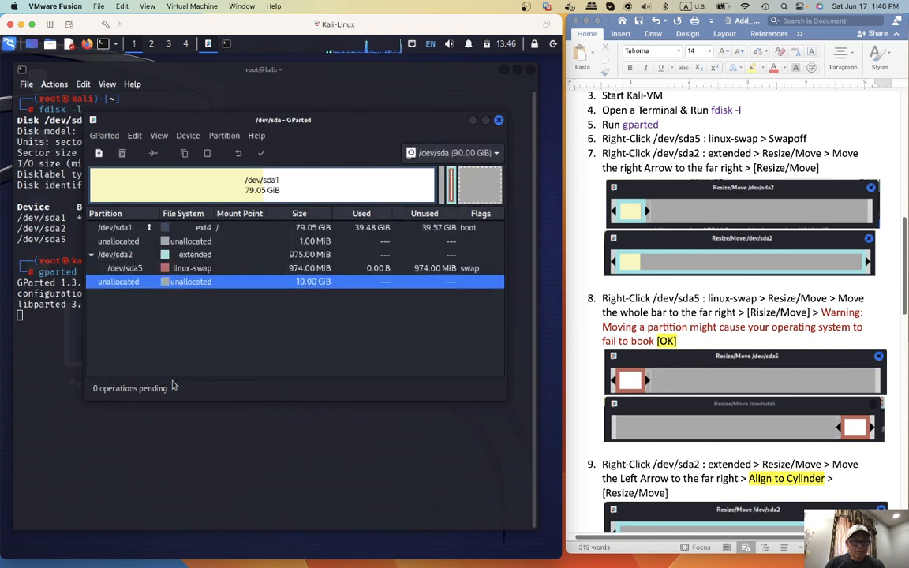
{"action": "mouse_move", "coordinate": [615, 162]}
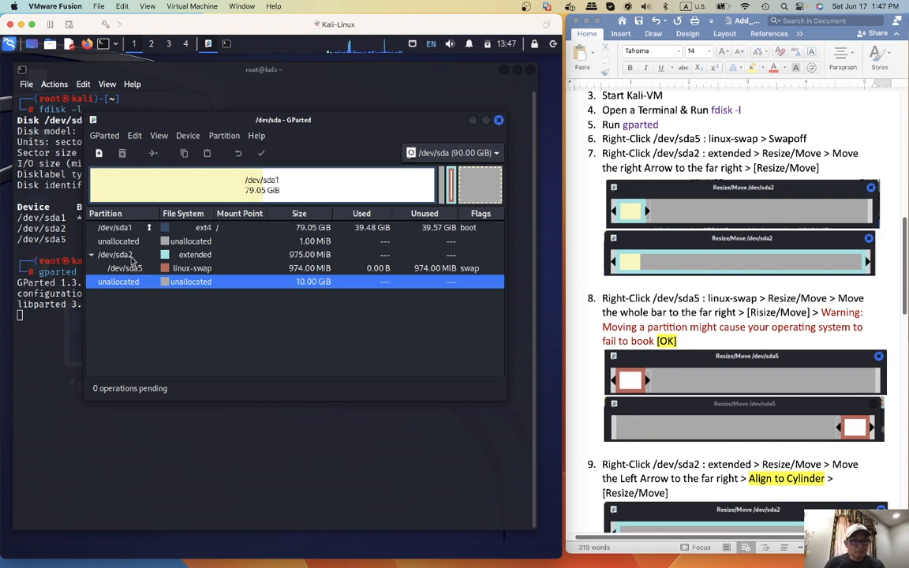
Queue growing extended /dev/sda2 from 975 MiB to 10.95 GiB over the free space
{"action": "right_click", "coordinate": [116, 254]}
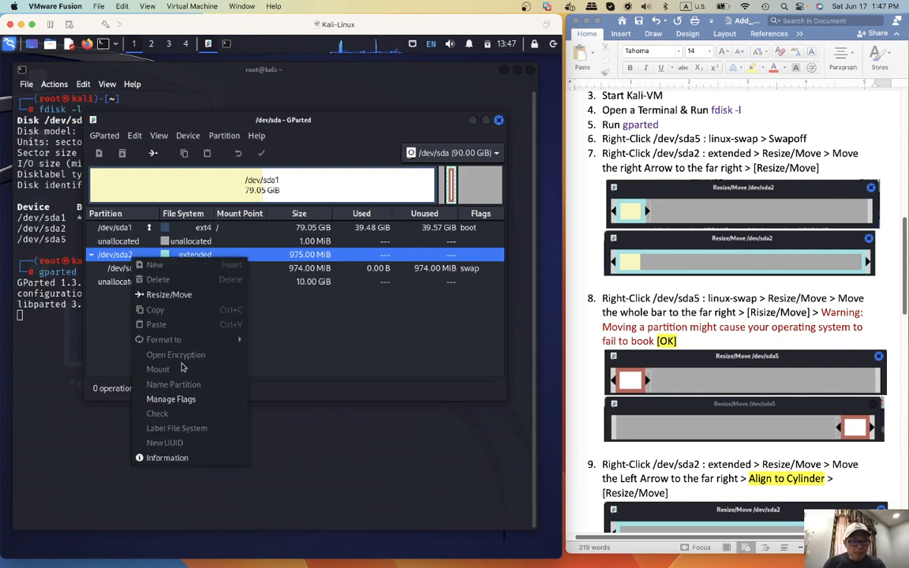
{"action": "mouse_move", "coordinate": [169, 296]}
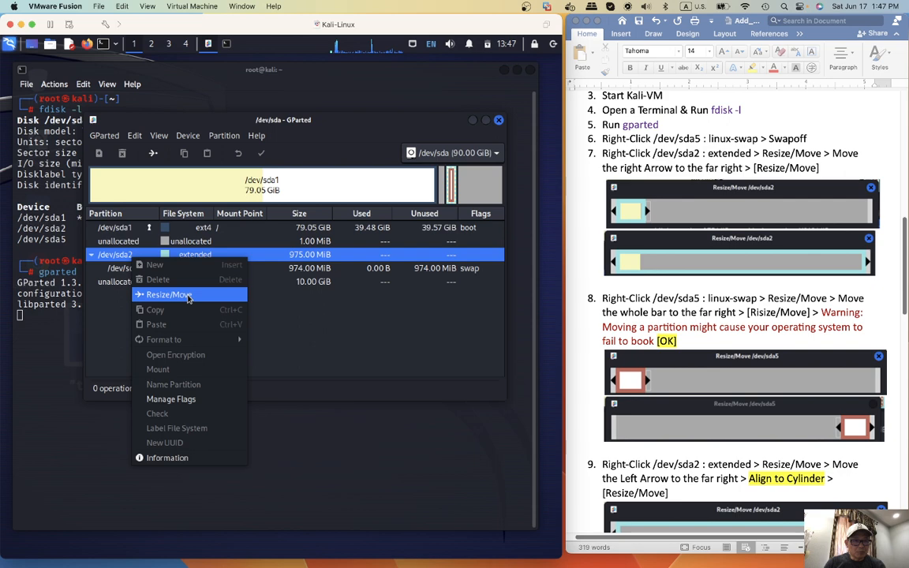
{"action": "left_click", "coordinate": [169, 295]}
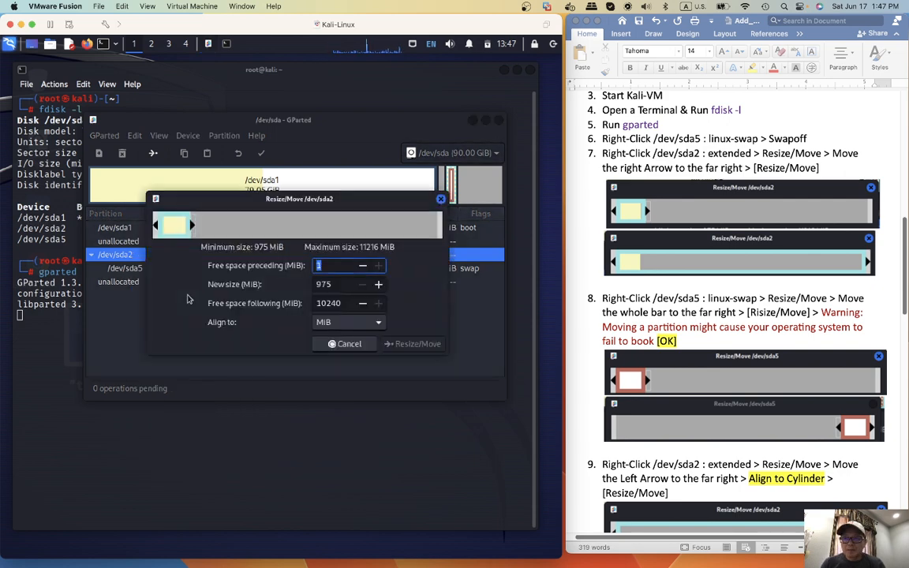
{"action": "mouse_move", "coordinate": [196, 299]}
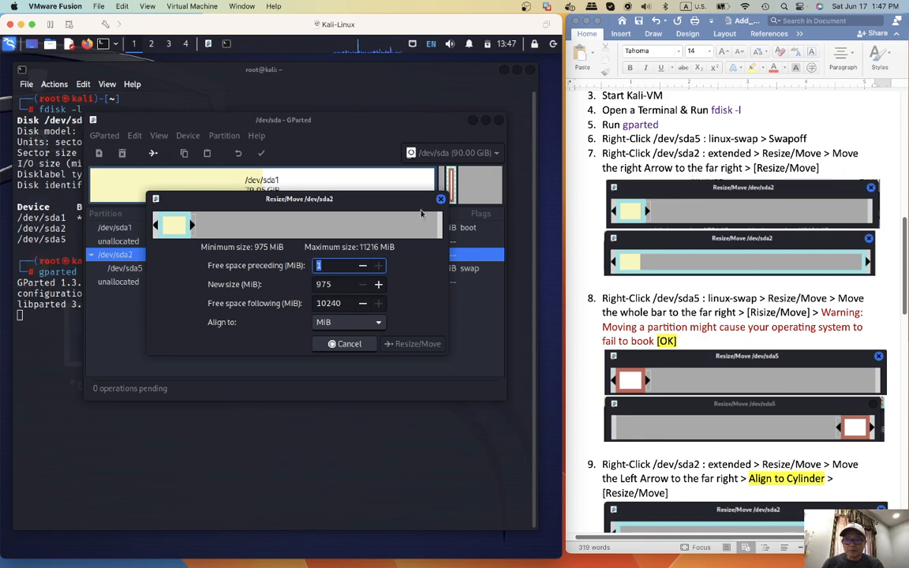
{"action": "left_click_drag", "start_coordinate": [191, 226], "coordinate": [207, 225]}
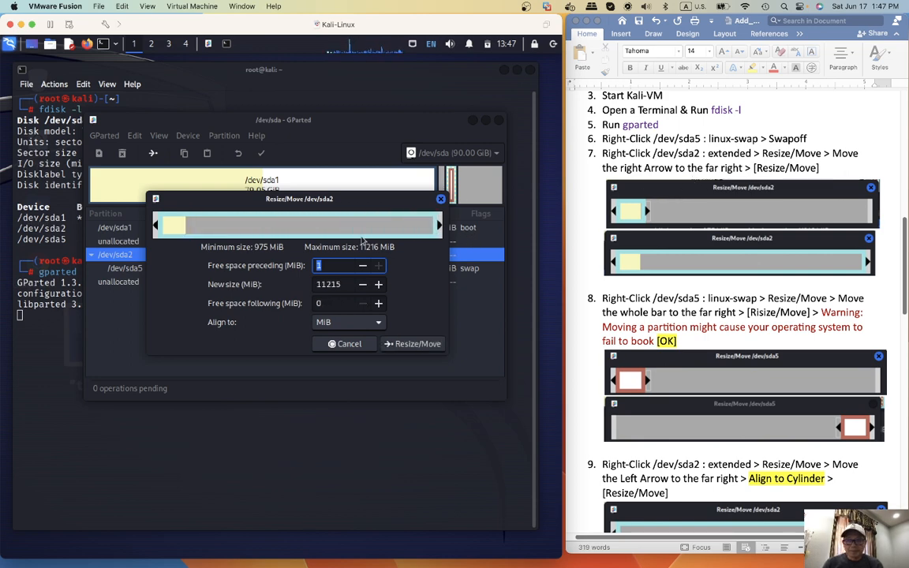
{"action": "mouse_move", "coordinate": [592, 270]}
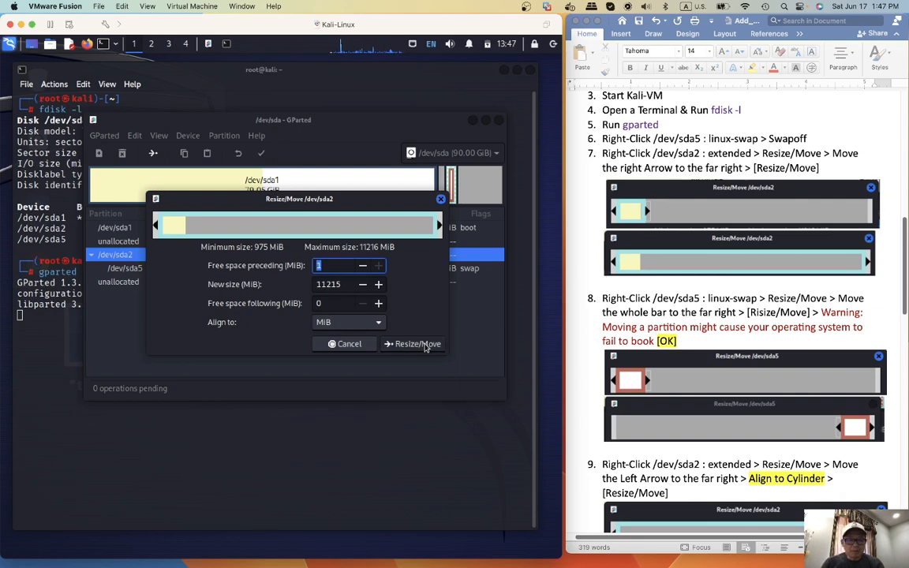
{"action": "left_click", "coordinate": [414, 344]}
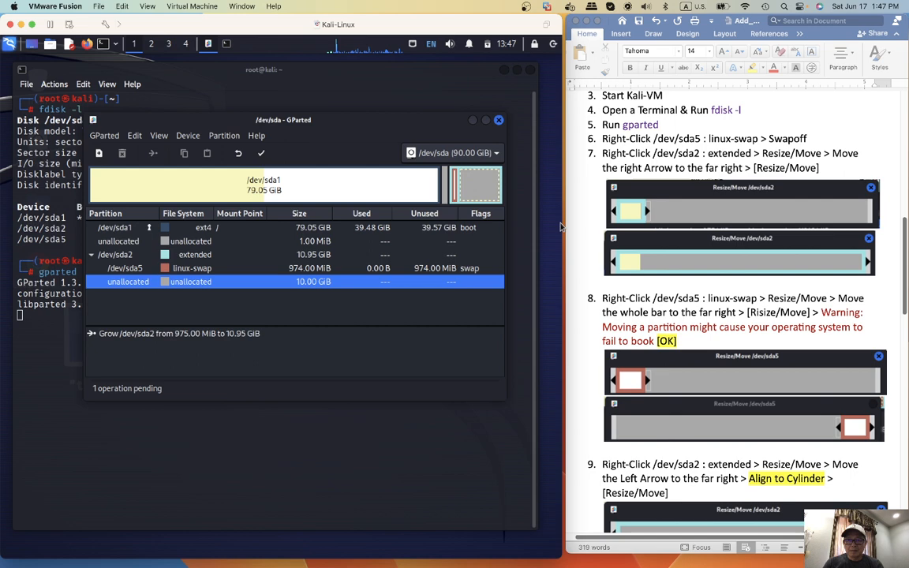
{"action": "scroll", "scroll_direction": "down", "scroll_amount": 3}
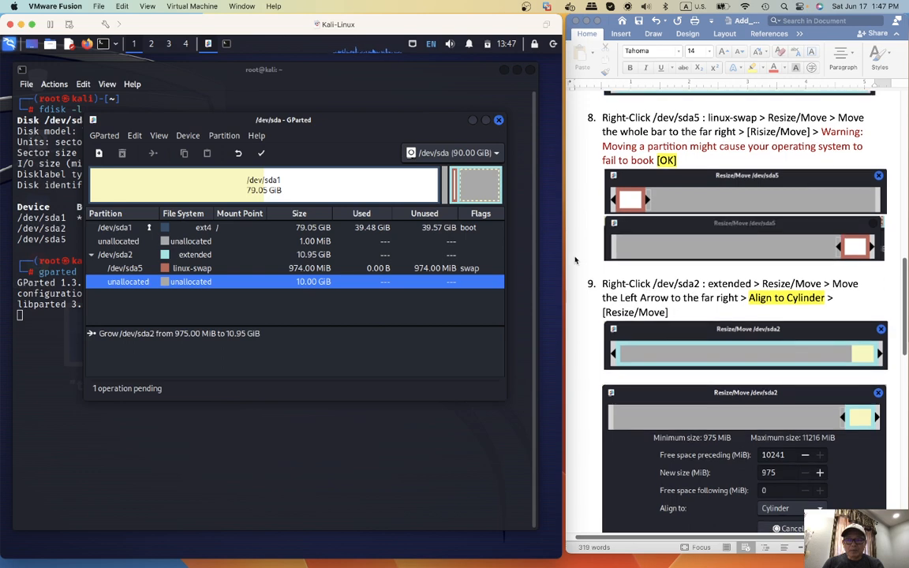
Queue moving swap /dev/sda5 to the right end of /dev/sda2, accepting the boot warning
{"action": "left_click", "coordinate": [192, 268]}
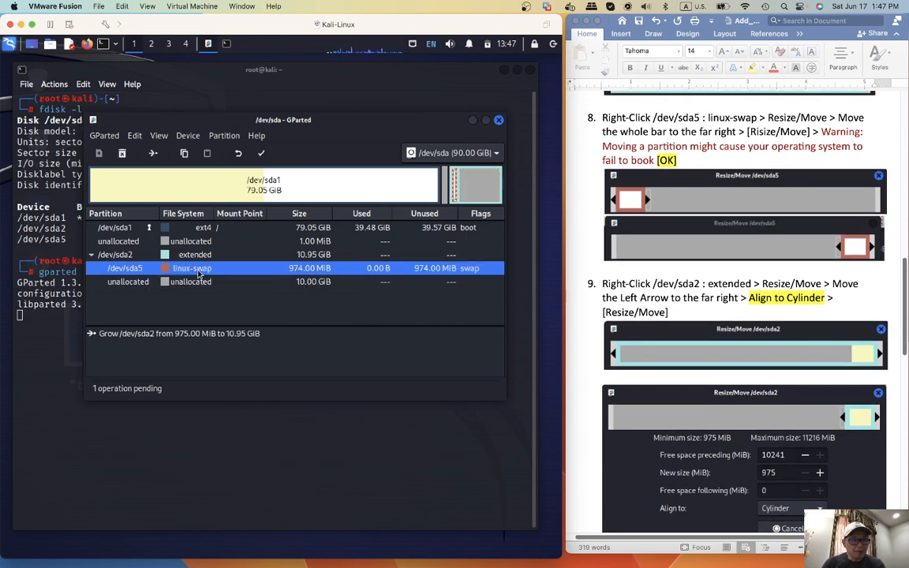
{"action": "right_click", "coordinate": [193, 268]}
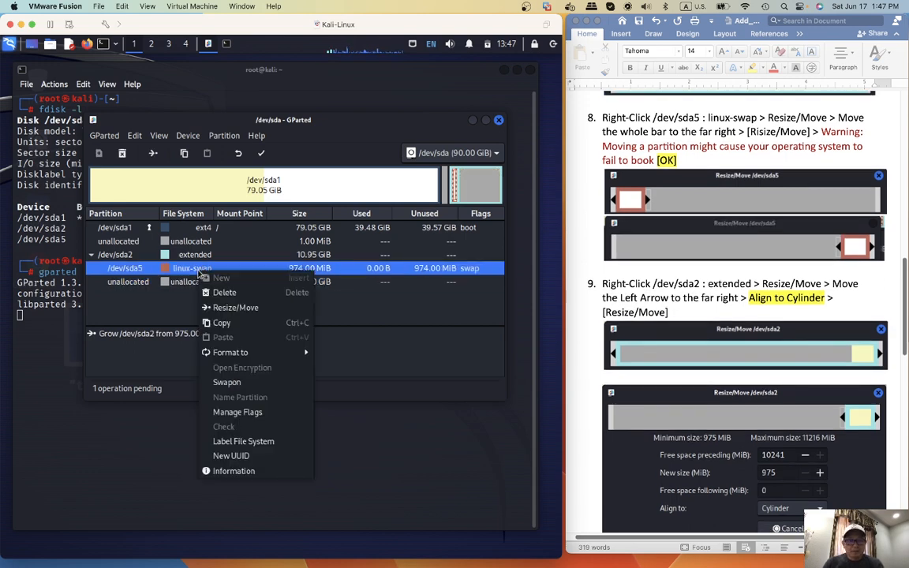
{"action": "mouse_move", "coordinate": [236, 306]}
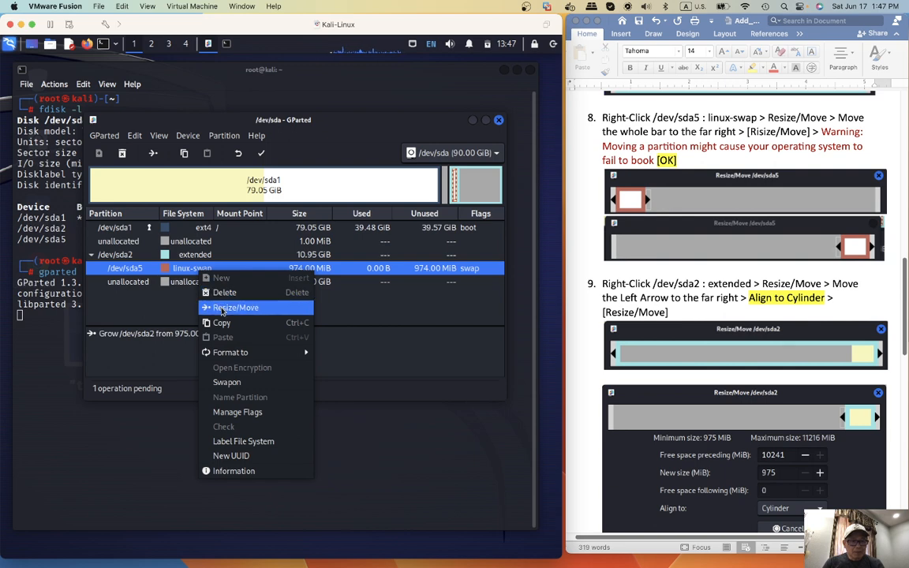
{"action": "left_click", "coordinate": [235, 308]}
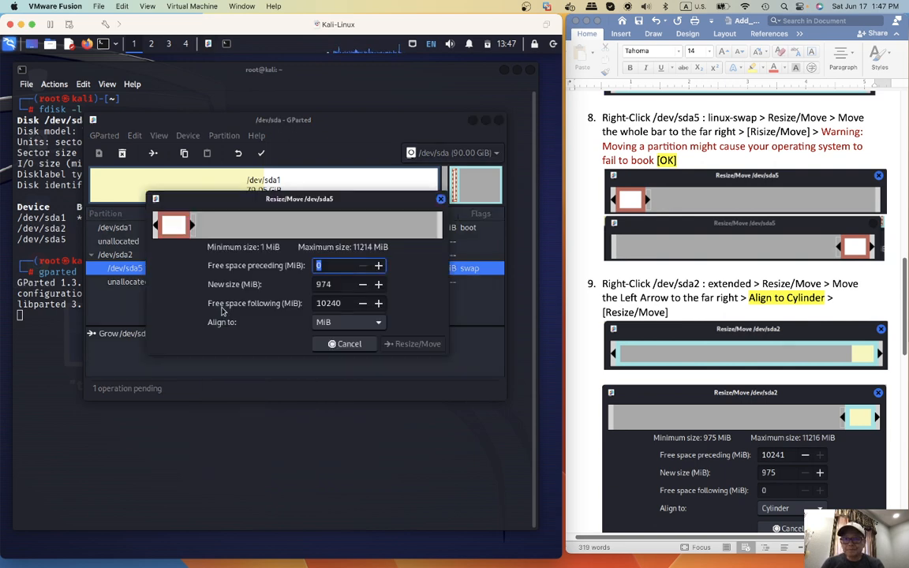
{"action": "mouse_move", "coordinate": [587, 187]}
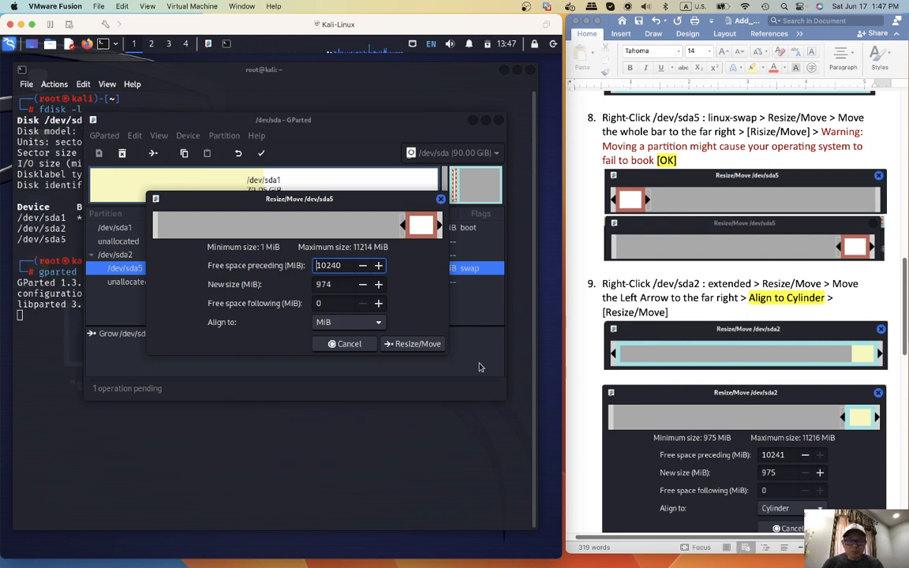
{"action": "left_click", "coordinate": [412, 344]}
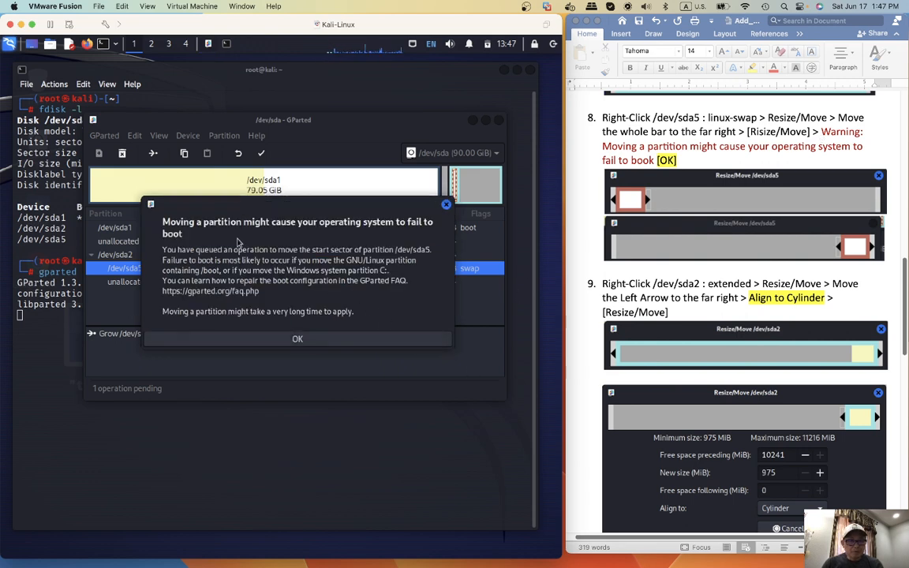
{"action": "mouse_move", "coordinate": [306, 320]}
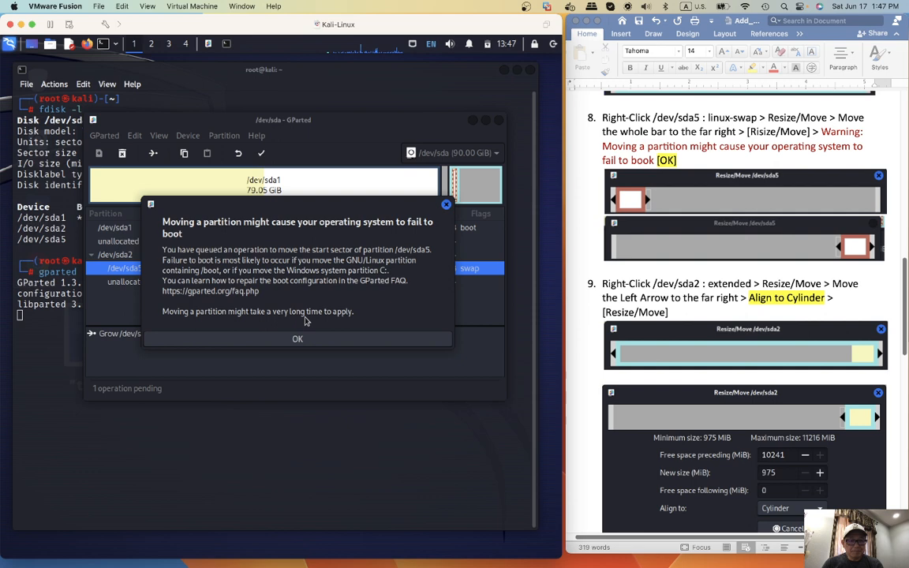
{"action": "left_click", "coordinate": [296, 338]}
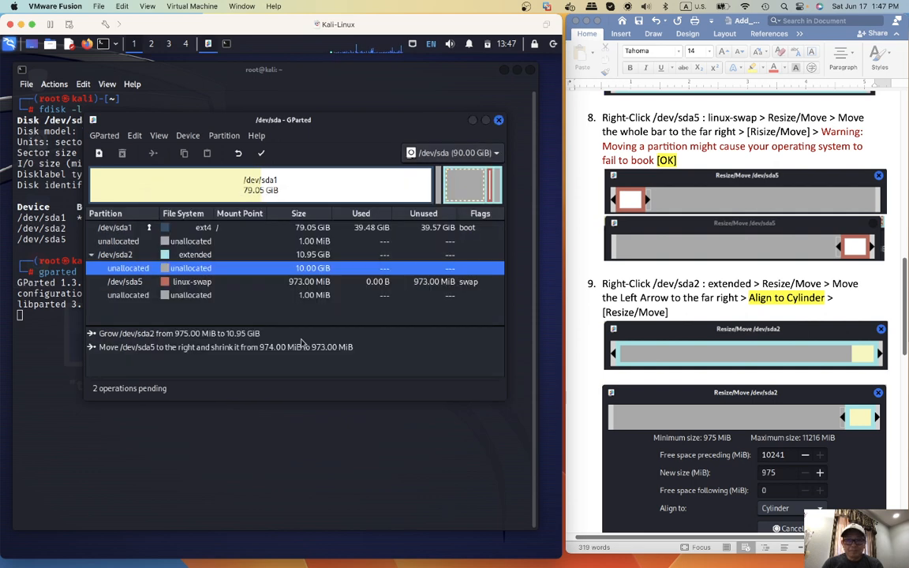
{"action": "scroll", "scroll_direction": "down", "scroll_amount": 3}
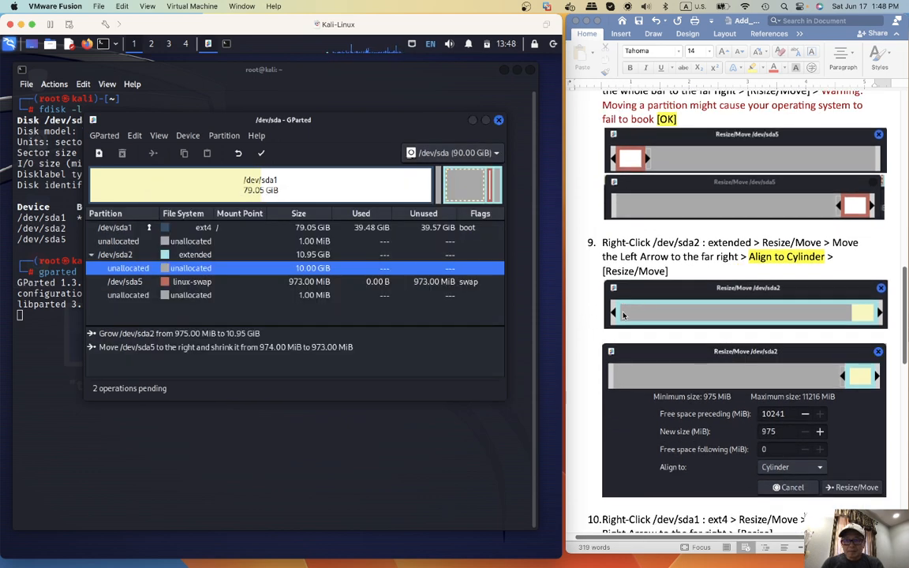
Queue moving /dev/sda2 right with 10241 MiB preceding, shrinking it to 975 MiB, cylinder-aligned
{"action": "scroll", "scroll_direction": "down", "scroll_amount": 3}
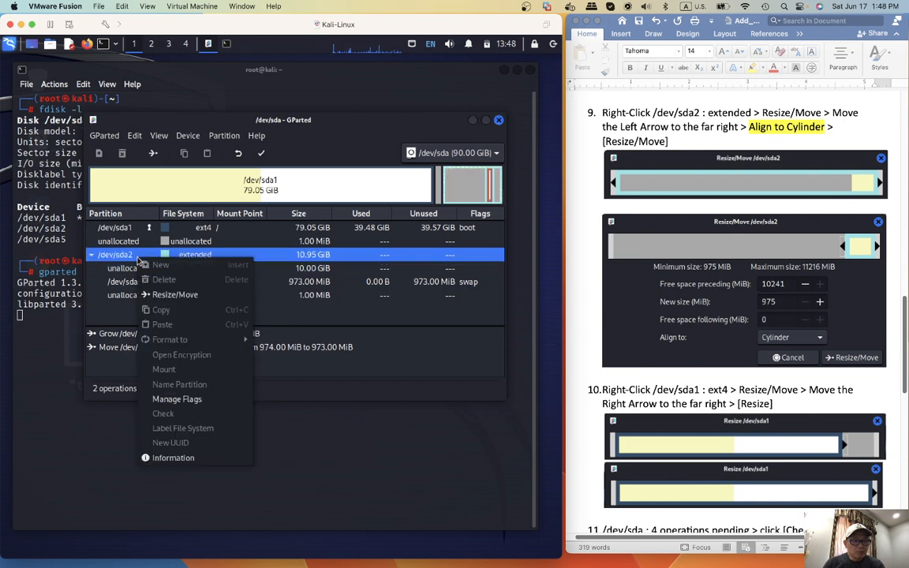
{"action": "mouse_move", "coordinate": [174, 295]}
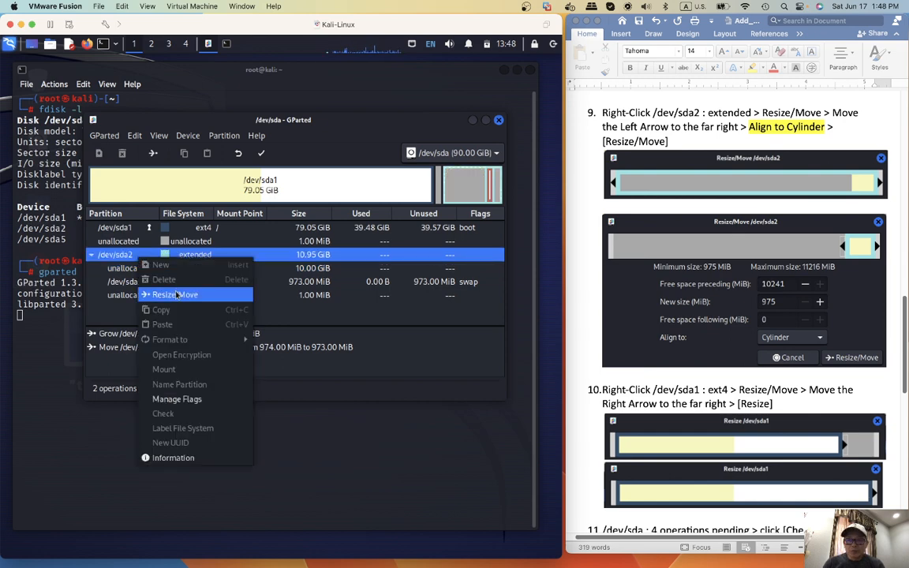
{"action": "left_click", "coordinate": [175, 295]}
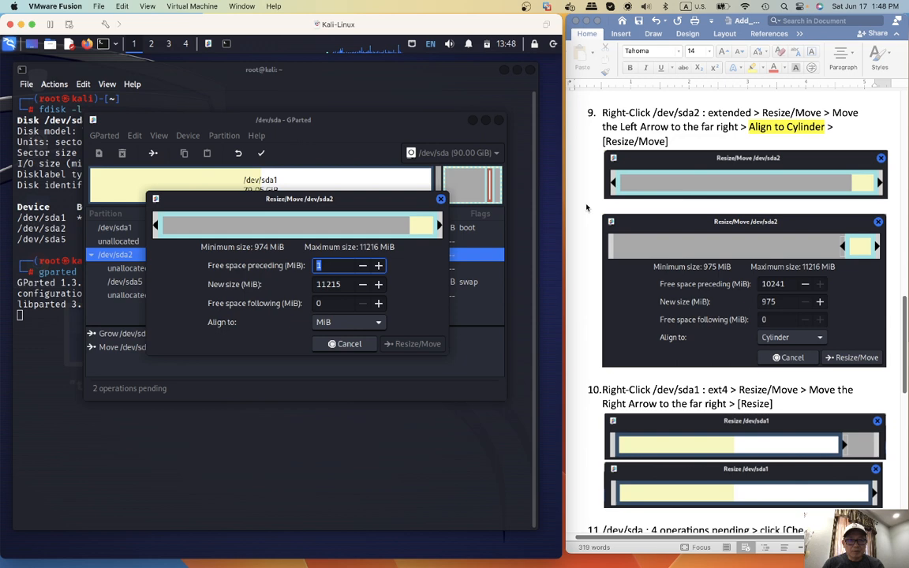
{"action": "mouse_move", "coordinate": [692, 248]}
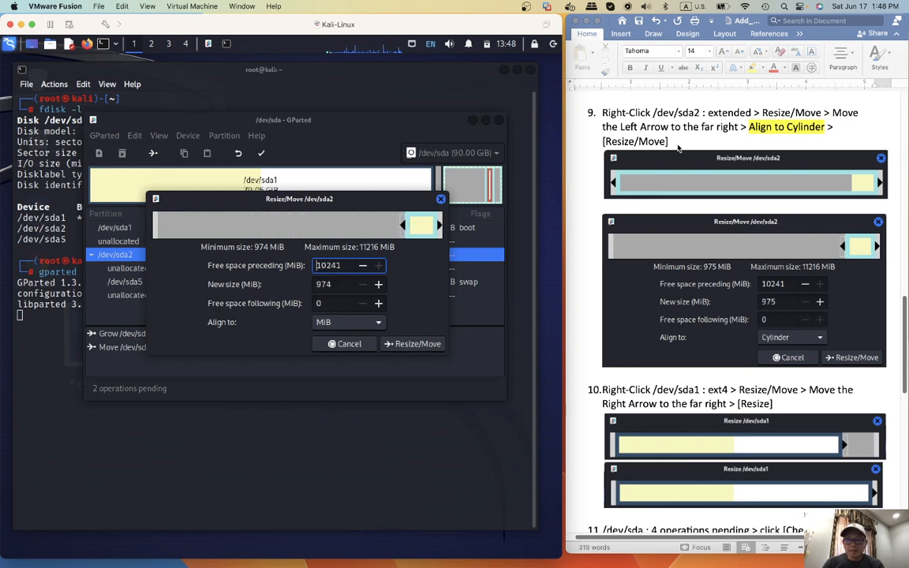
{"action": "mouse_move", "coordinate": [407, 331]}
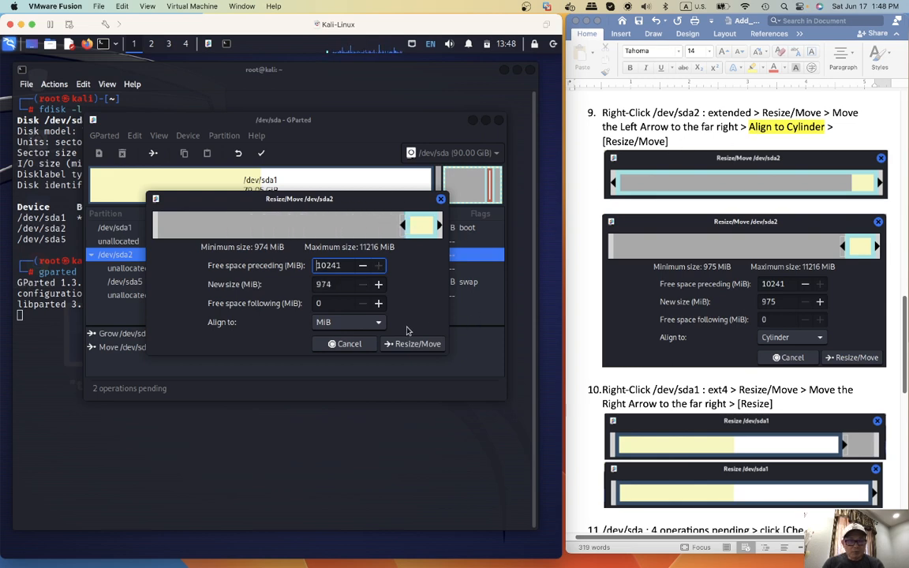
{"action": "left_click", "coordinate": [348, 322]}
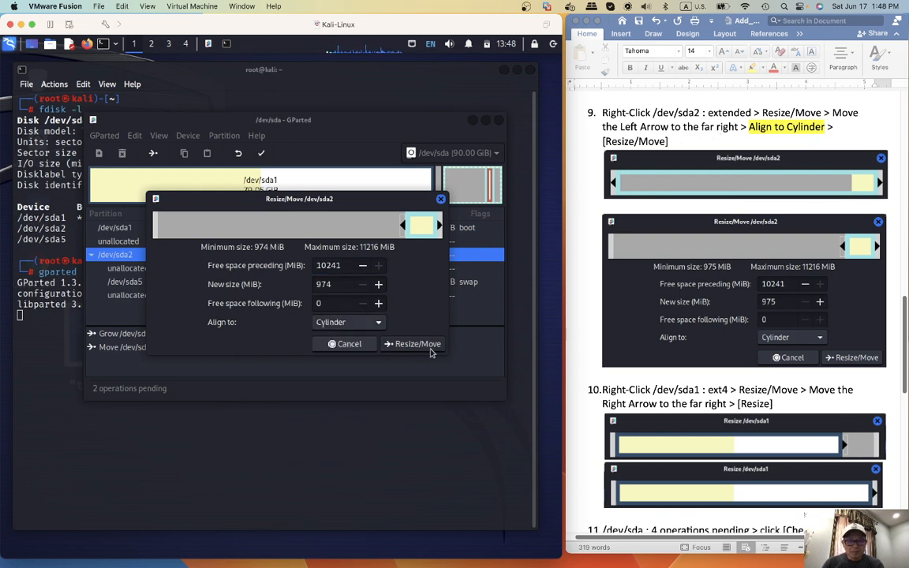
{"action": "left_click", "coordinate": [412, 344]}
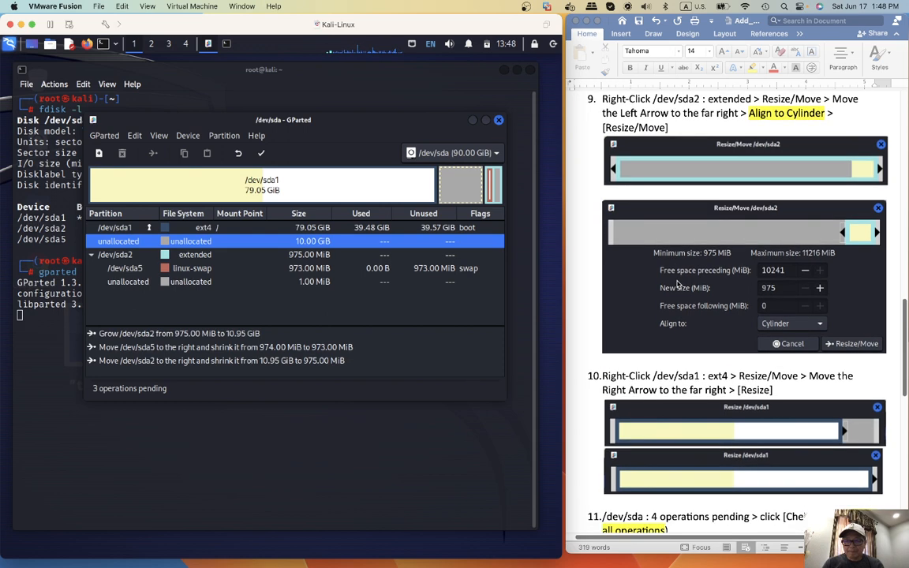
Queue a Resize/Move growing /dev/sda1 to its maximum 91184 MiB (89.05 GiB)
{"action": "scroll", "scroll_direction": "down", "scroll_amount": 3}
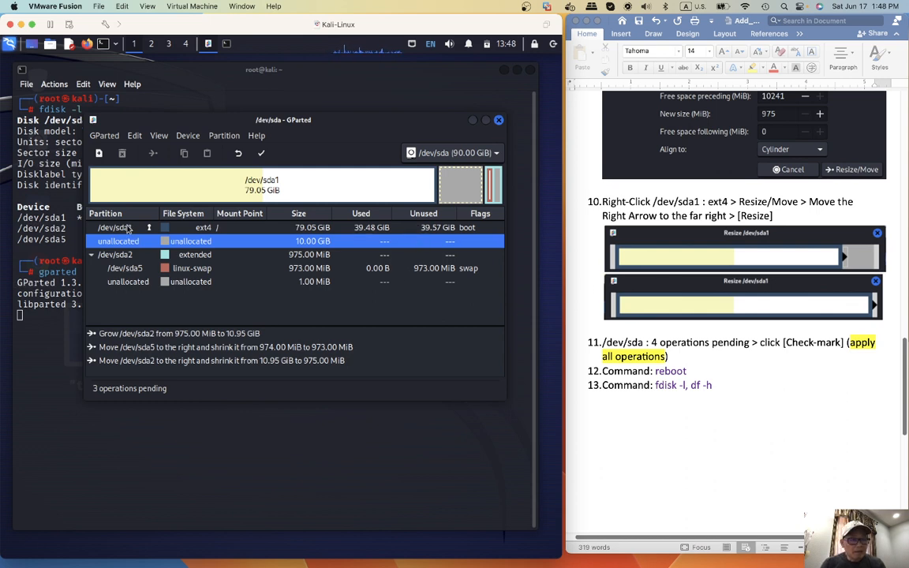
{"action": "right_click", "coordinate": [118, 228]}
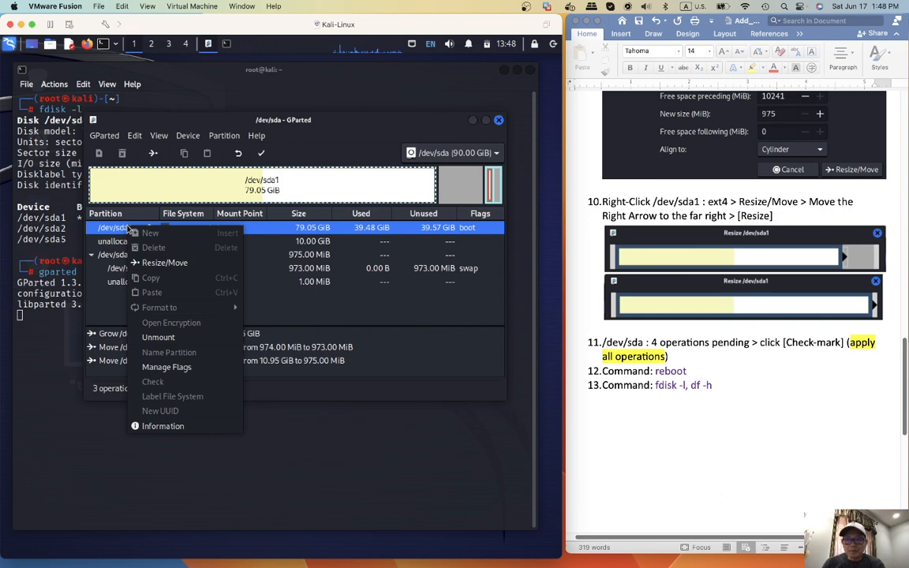
{"action": "left_click", "coordinate": [164, 262]}
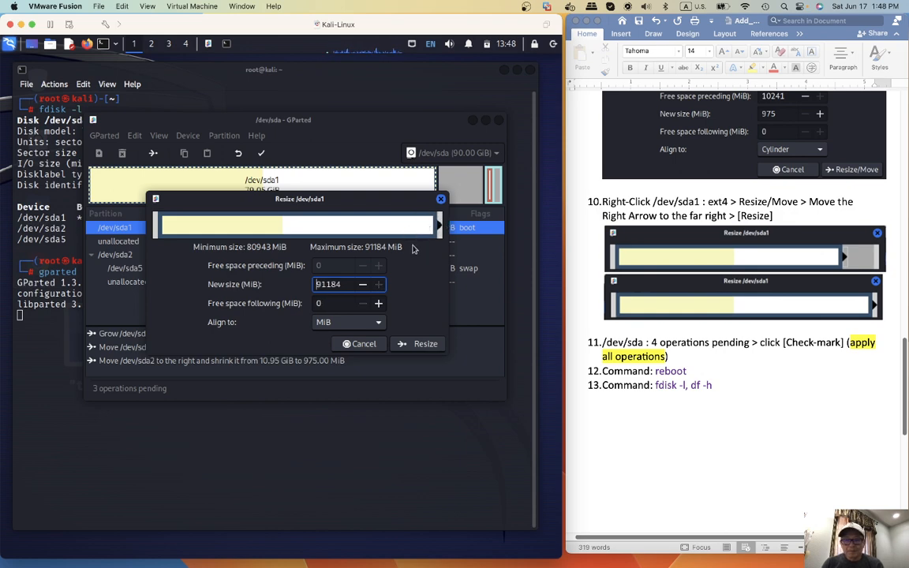
{"action": "mouse_move", "coordinate": [410, 254]}
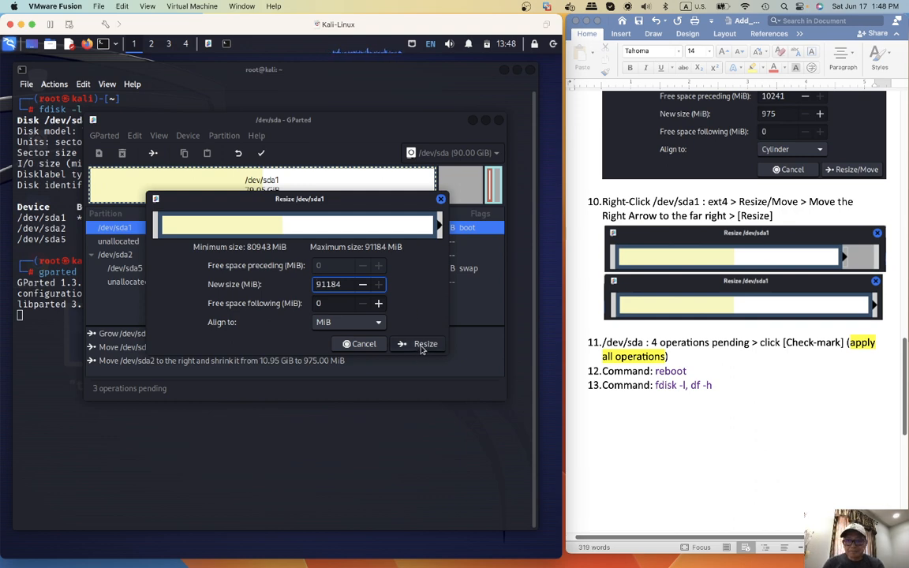
{"action": "left_click", "coordinate": [340, 284]}
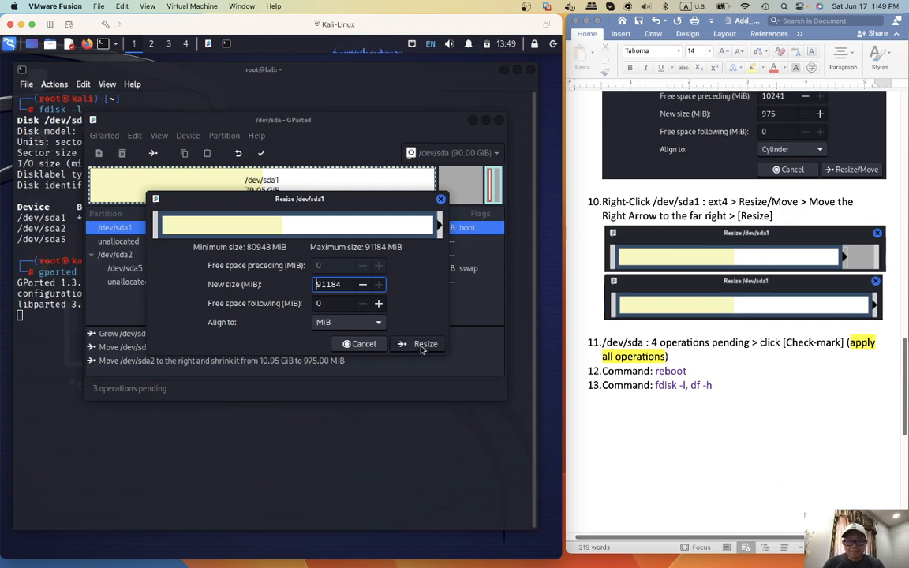
{"action": "left_click", "coordinate": [420, 345]}
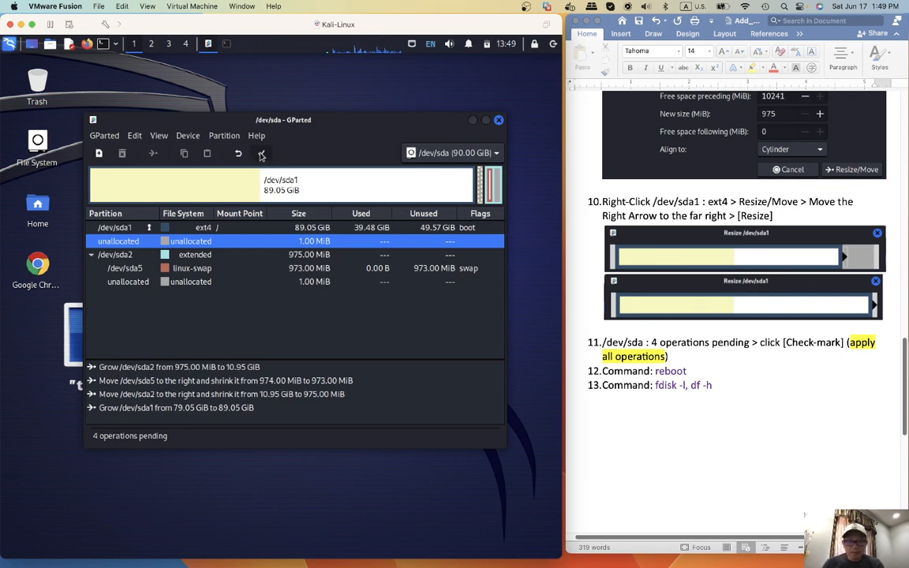
{"action": "mouse_move", "coordinate": [263, 153]}
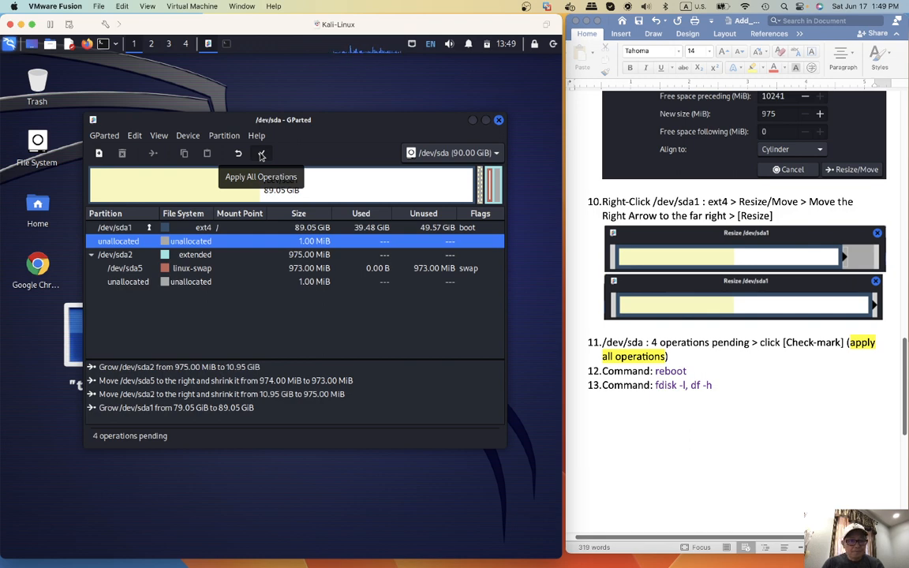
Apply all four pending operations, dismiss the report and close GParted
{"action": "left_click", "coordinate": [262, 153]}
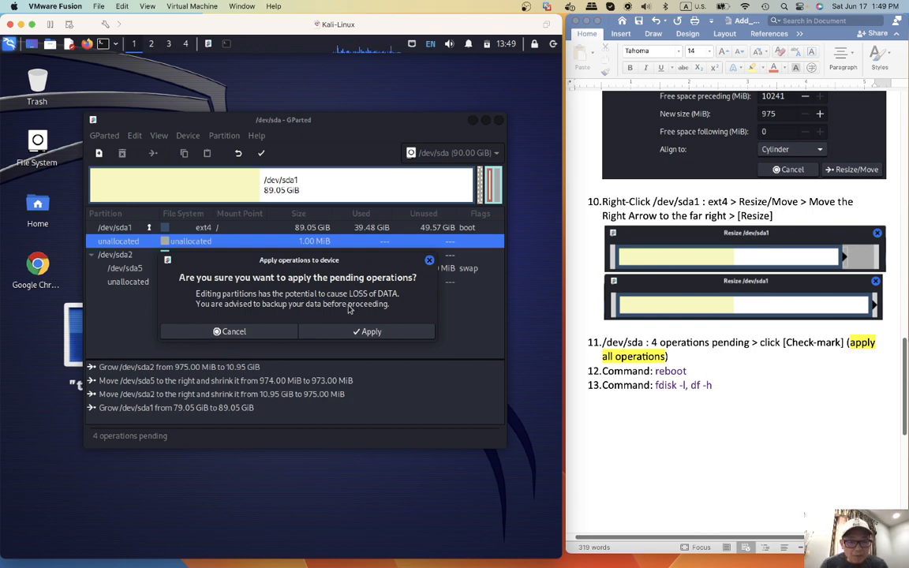
{"action": "left_click", "coordinate": [366, 332]}
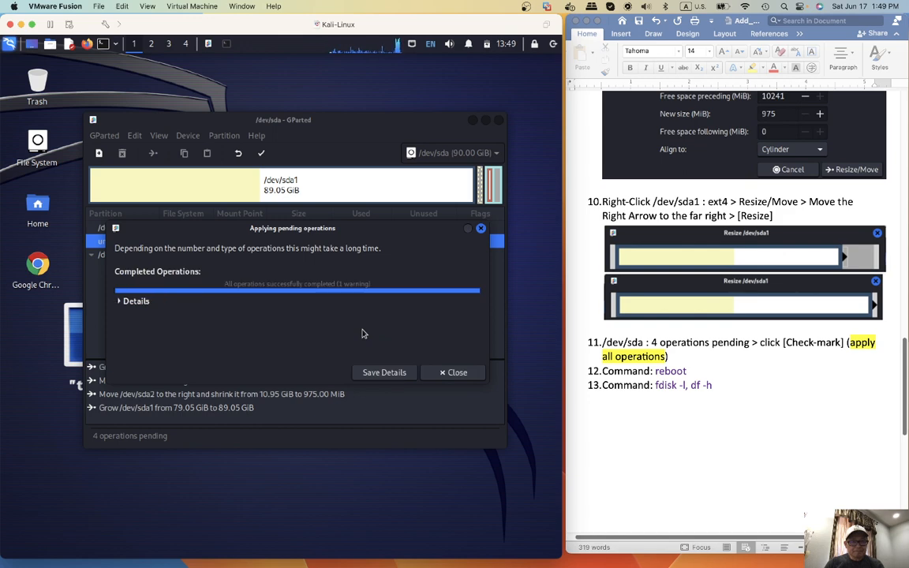
{"action": "mouse_move", "coordinate": [417, 432]}
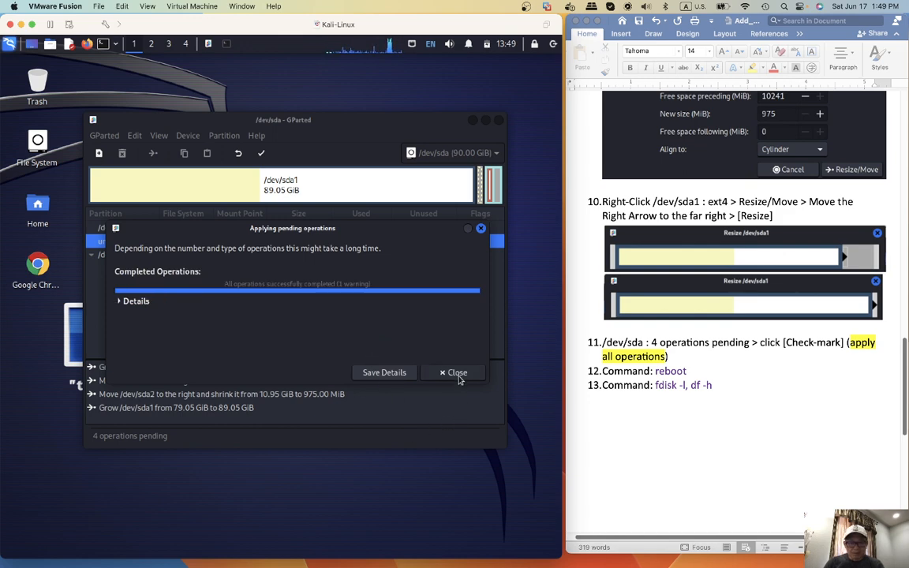
{"action": "left_click", "coordinate": [451, 372]}
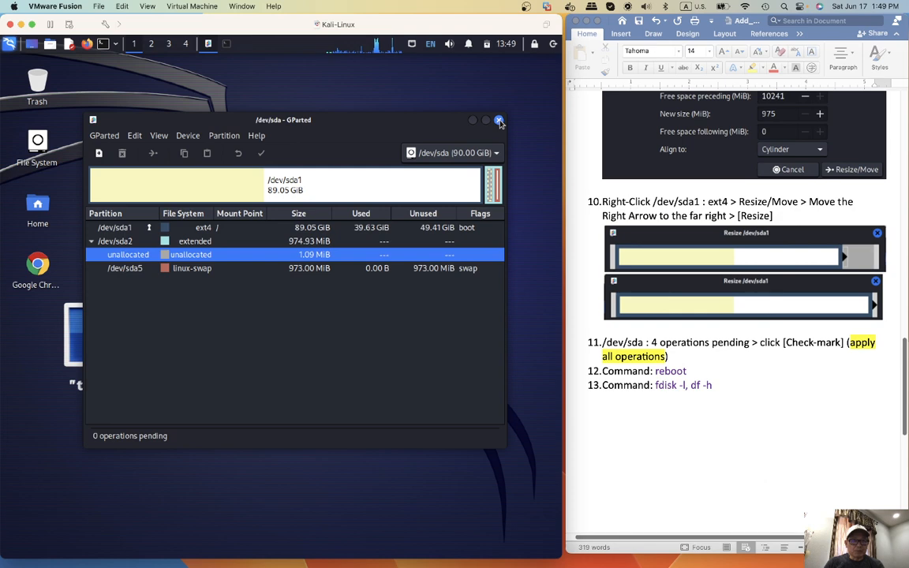
{"action": "left_click", "coordinate": [499, 120]}
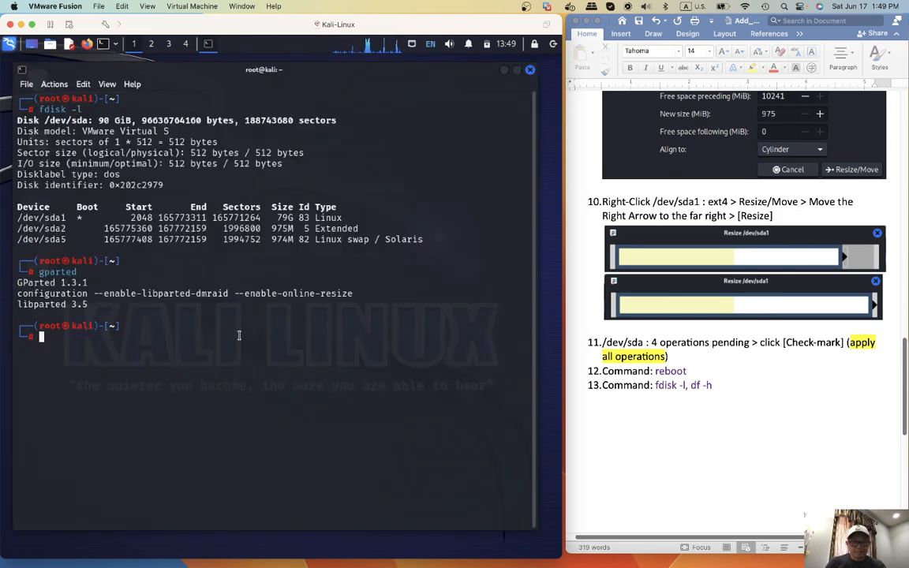
Reboot Kali from the terminal and wait for the VM to restart
{"action": "type", "text": "reboot"}
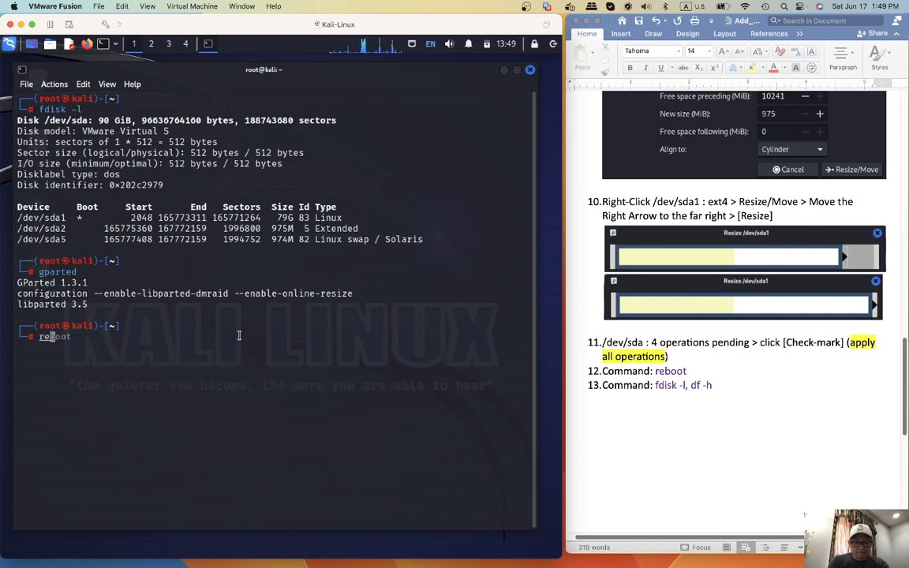
{"action": "type", "text": "reboot"}
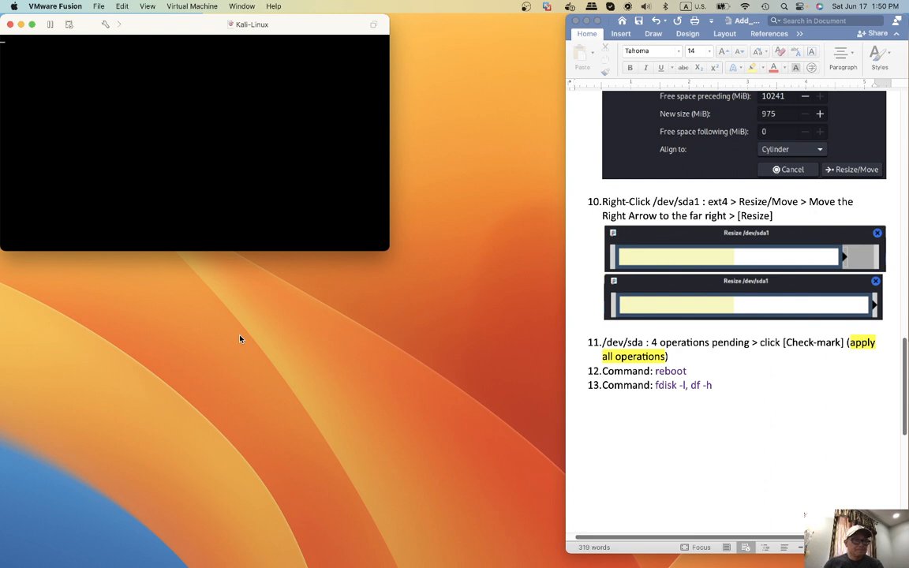
Log into Kali as root with the password at the login screen
{"action": "left_click", "coordinate": [198, 158]}
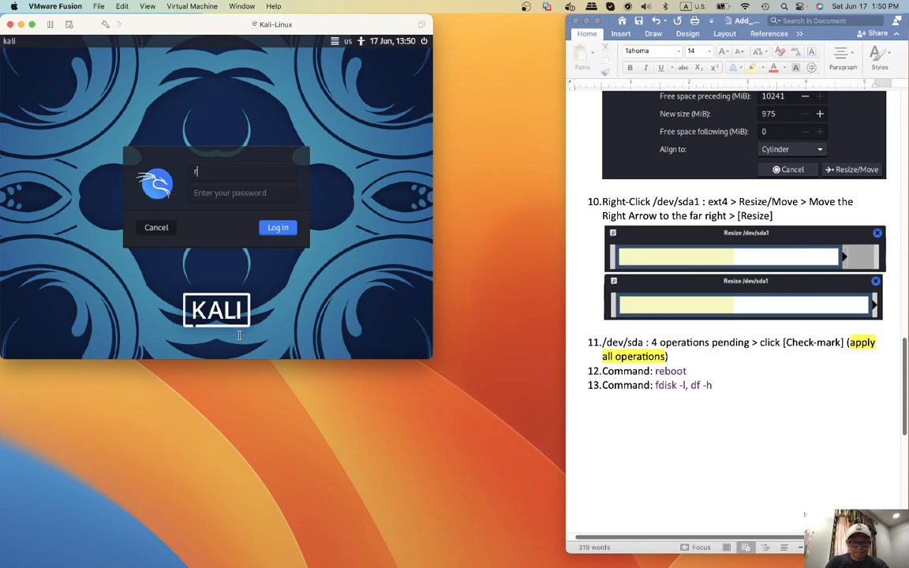
{"action": "type", "text": "oot"}
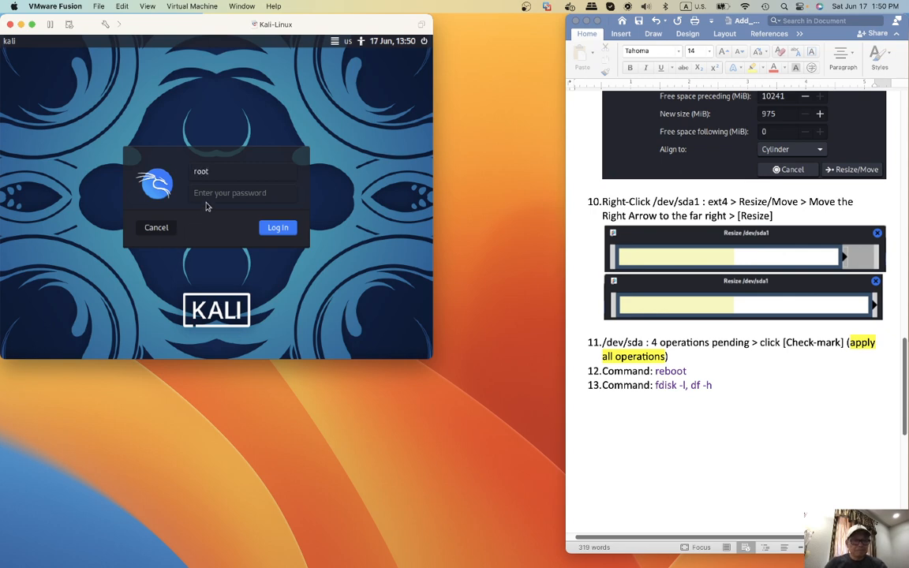
{"action": "type", "text": "password"}
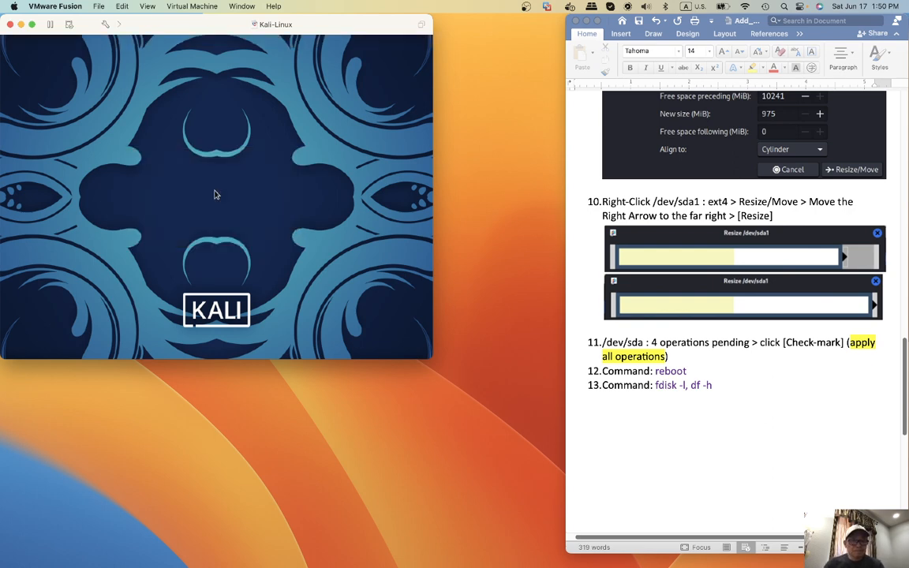
{"action": "mouse_move", "coordinate": [405, 356]}
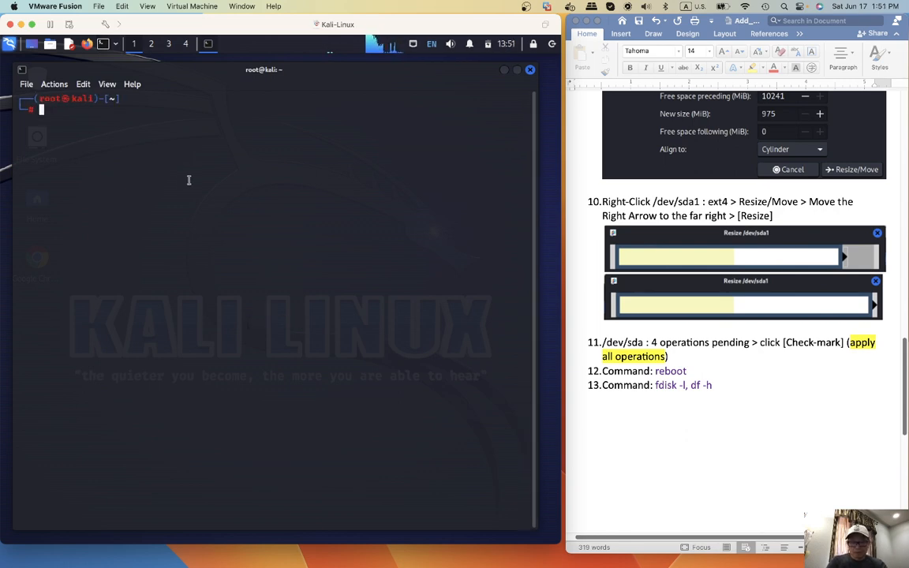
Run fdisk -l and df -h to confirm /dev/sda1 is 89G mounted at root
{"action": "type", "text": "fdisk -l"}
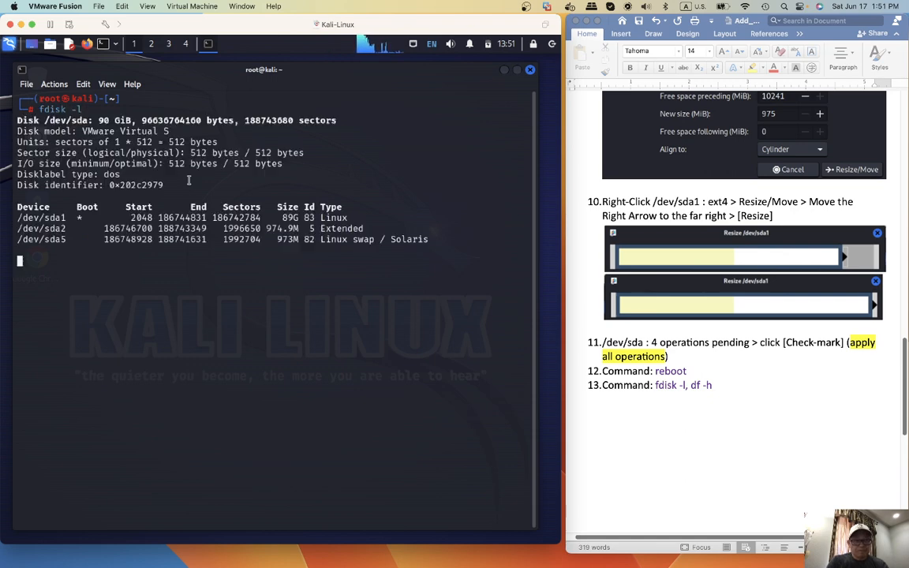
{"action": "type", "text": "df -h"}
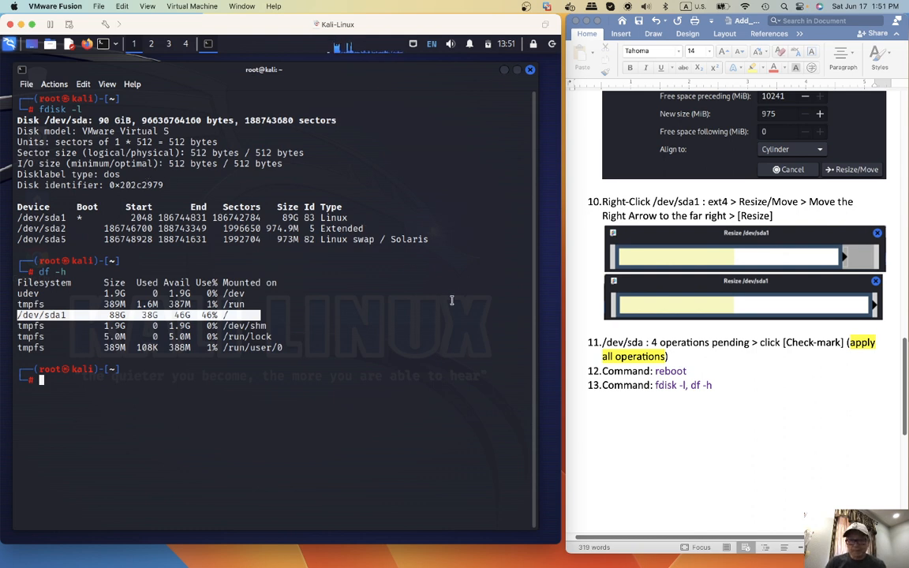
{"action": "mouse_move", "coordinate": [432, 316]}
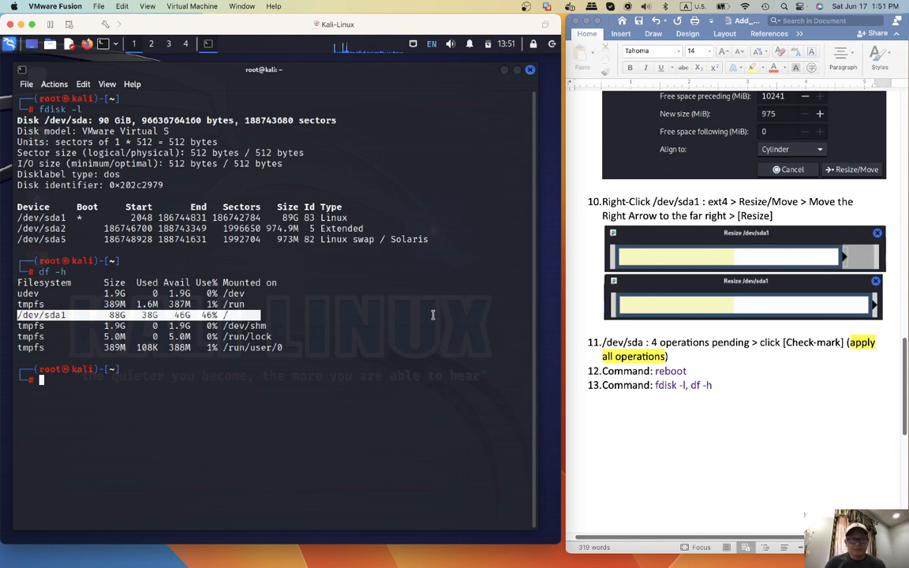